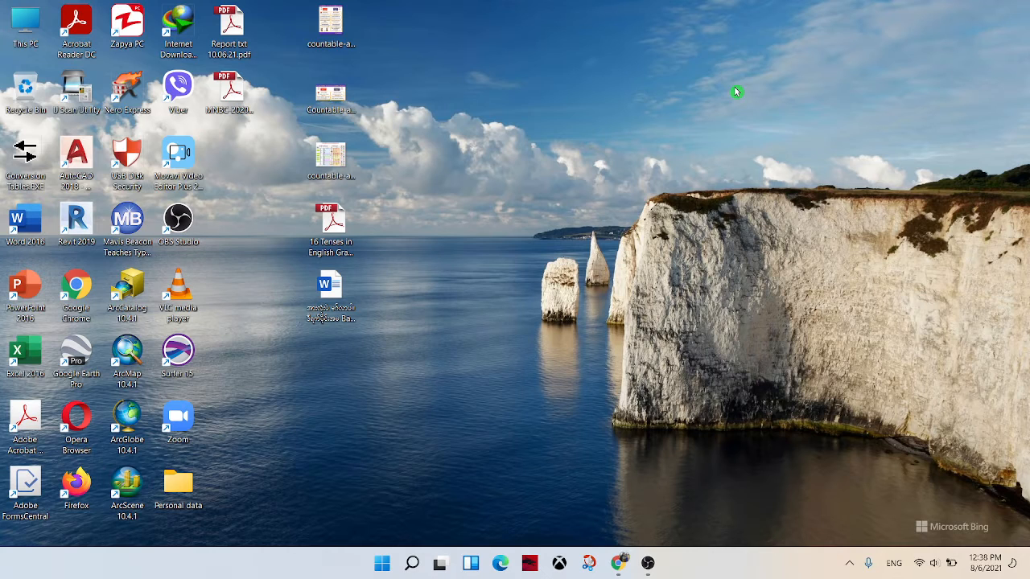
mouse_move(526, 393)
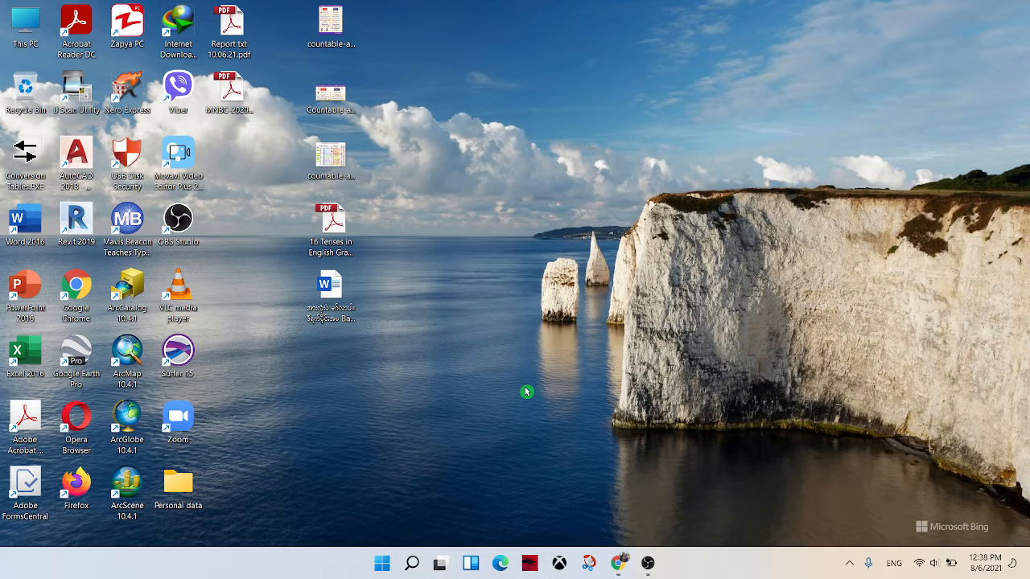
Open the Prefetch folder via Run and grant permanent access at the permission prompt
key(Win+r)
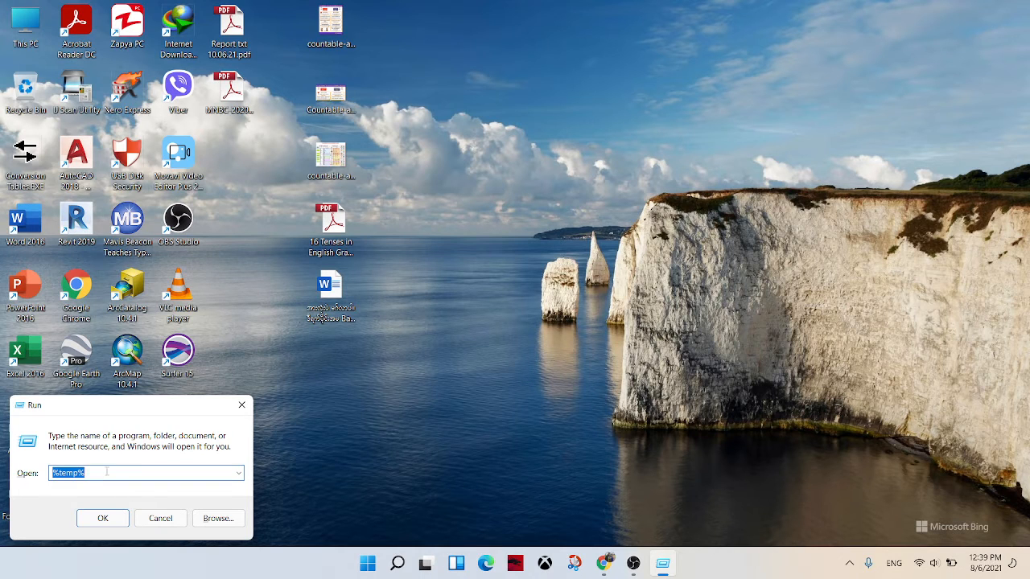
mouse_move(17, 482)
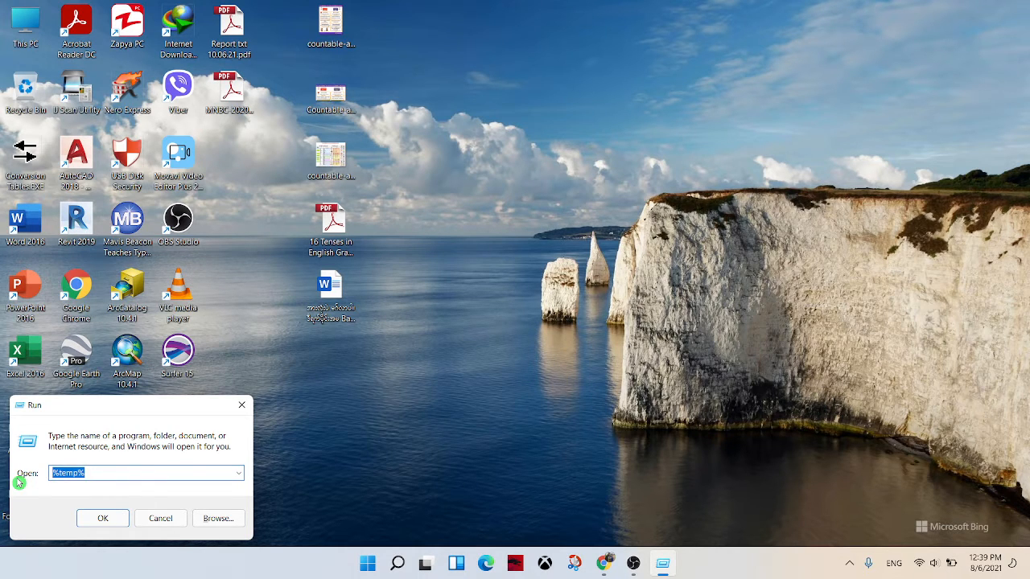
text(p)
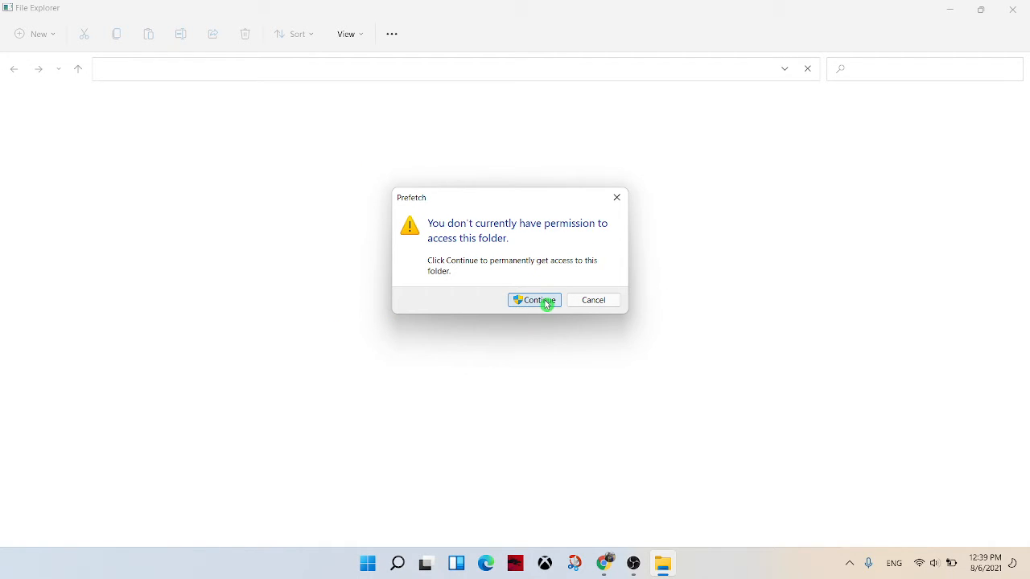
click(534, 299)
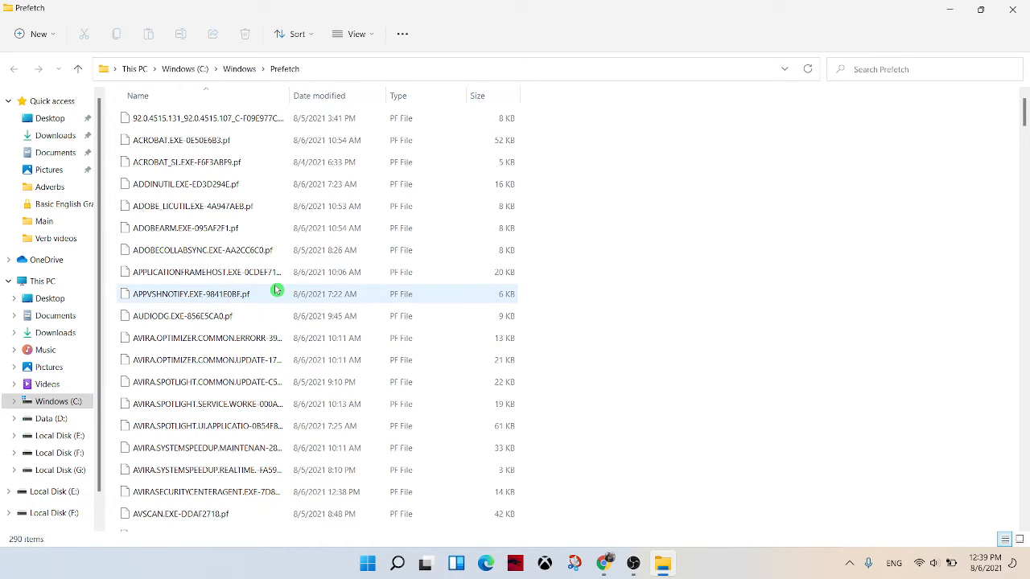
Select all 291 Prefetch files and start deleting them
key(ctrl+a)
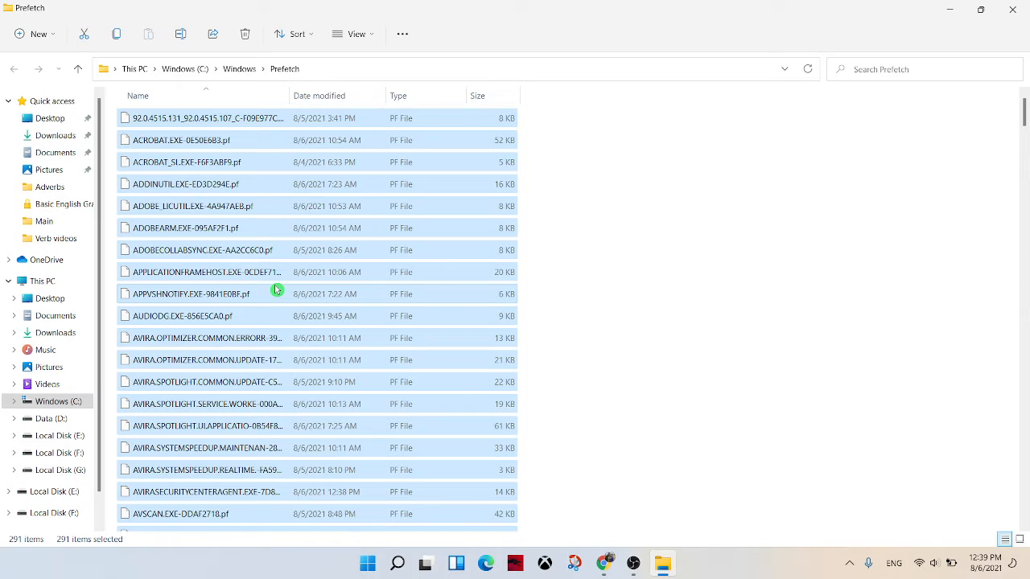
click(245, 32)
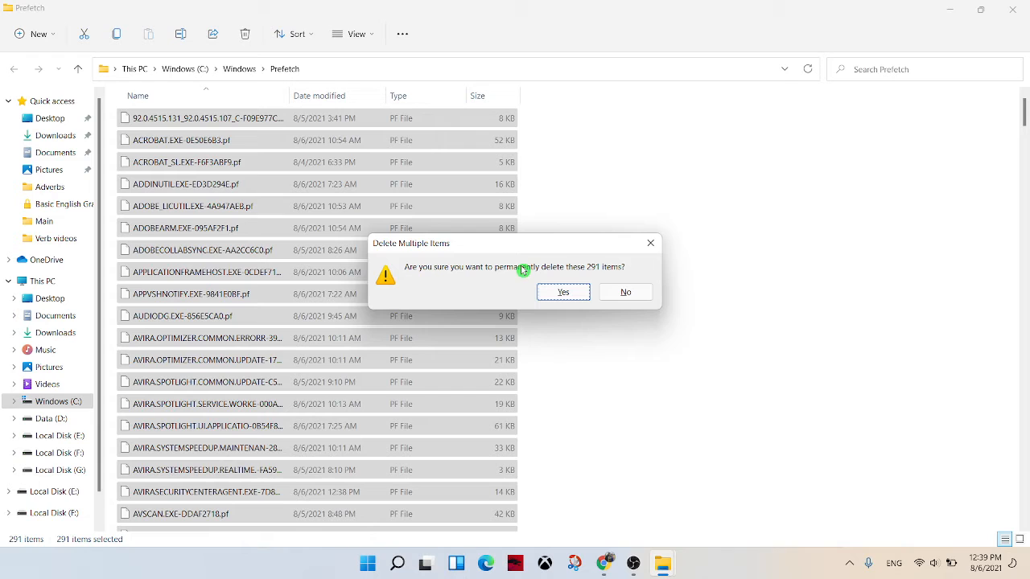
mouse_move(579, 259)
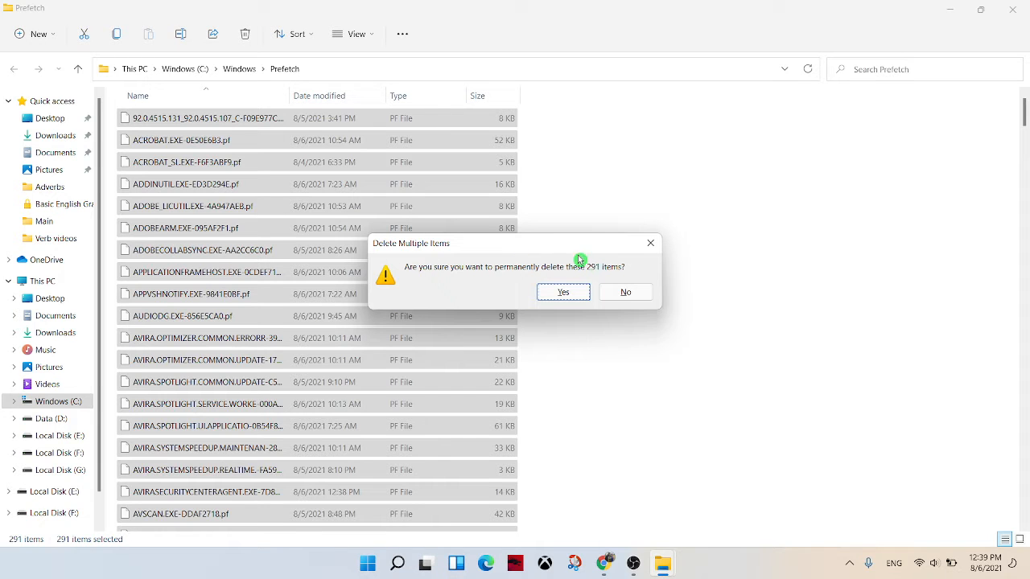
mouse_move(486, 256)
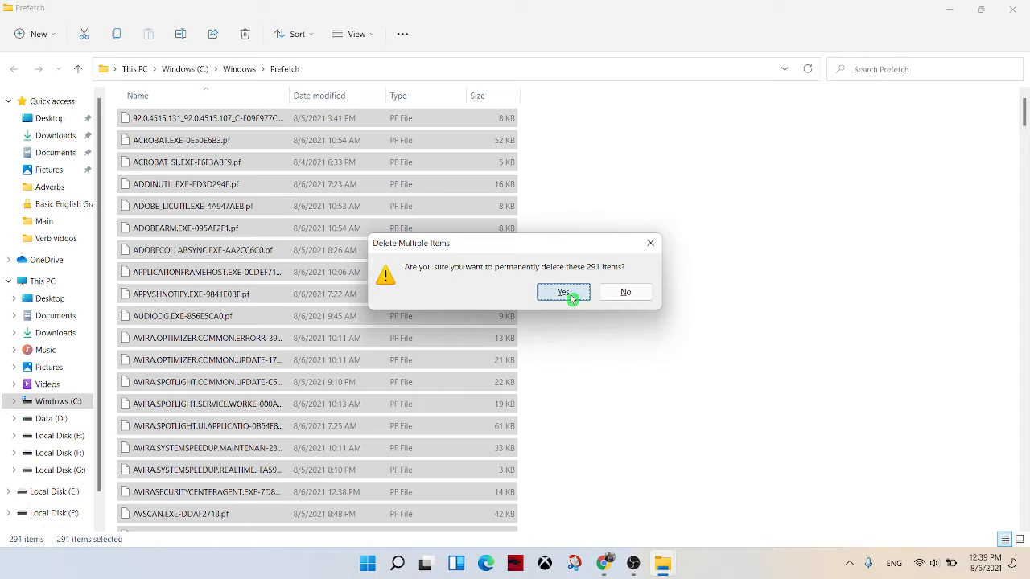
Confirm permanently deleting the 291 Prefetch files and open the Windows Temp folder
click(564, 291)
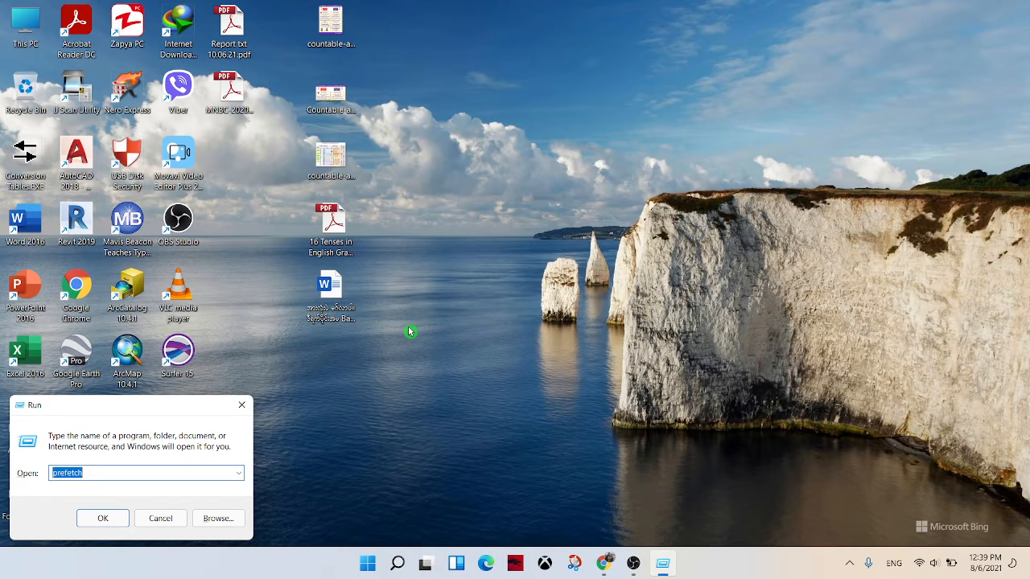
text(temp)
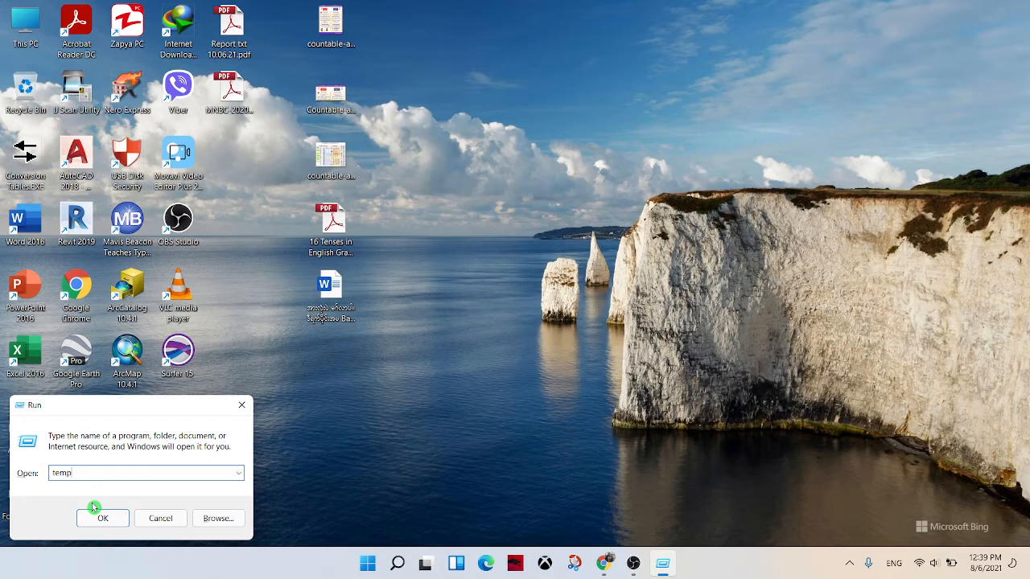
click(103, 519)
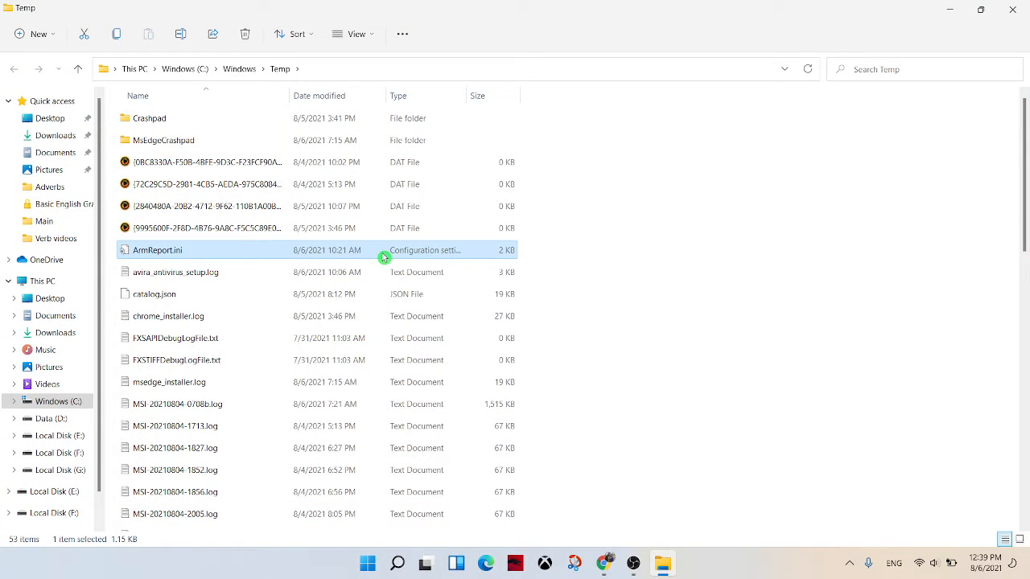
Select all 53 items in Windows Temp and confirm their permanent deletion
key(ctrl+a)
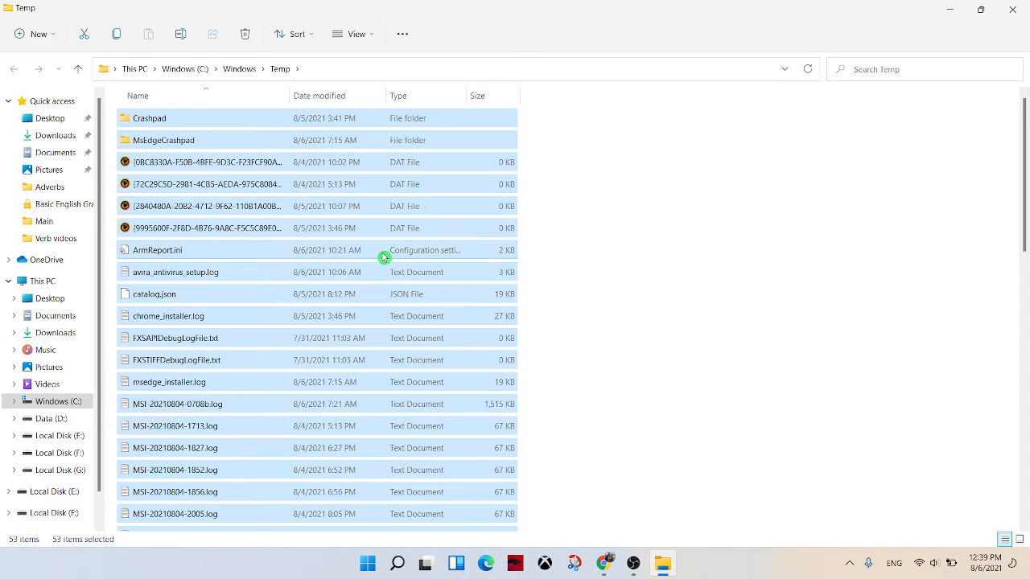
click(245, 32)
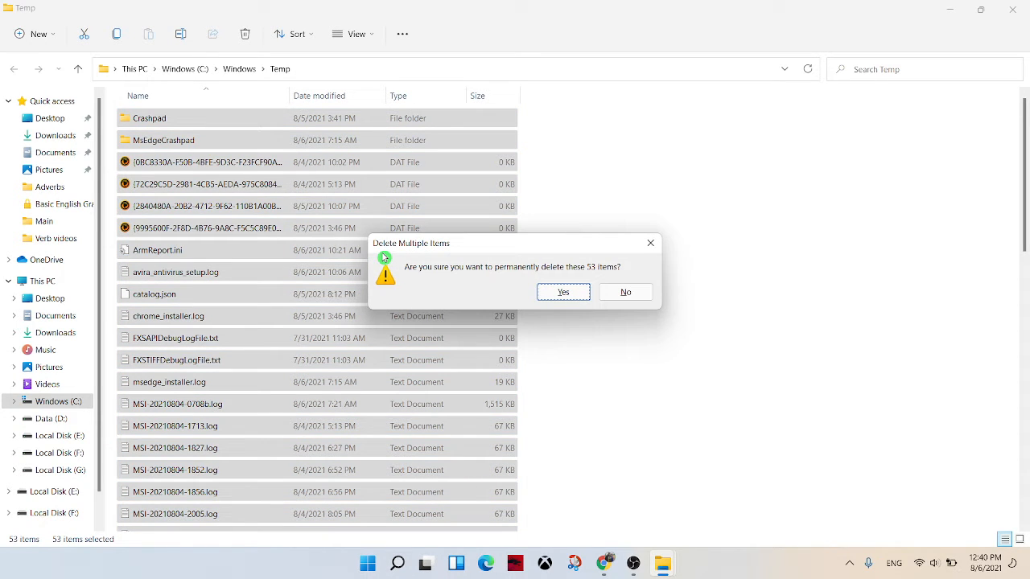
click(563, 291)
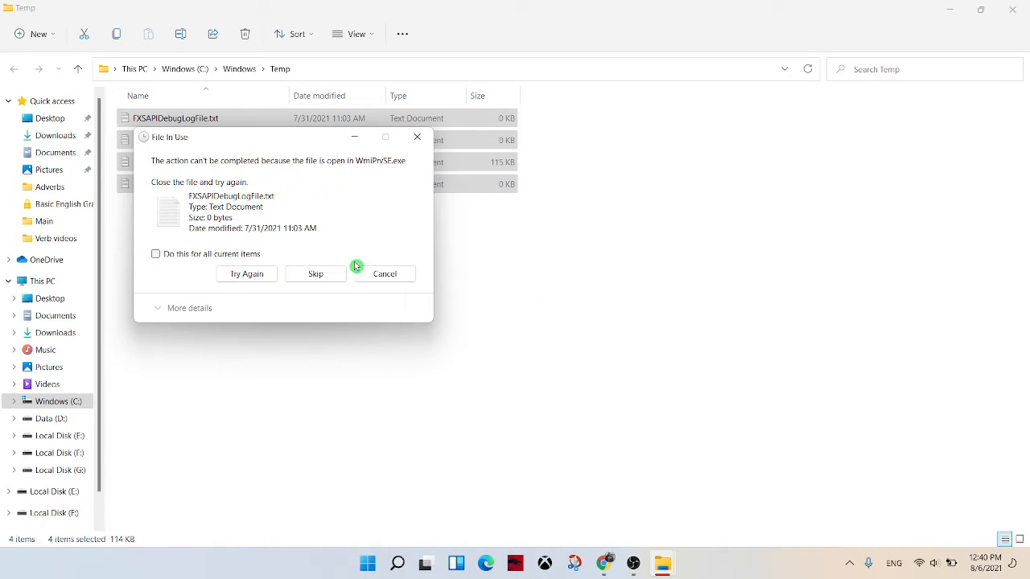
Skip all files still in use, applying the choice to all current items
click(155, 254)
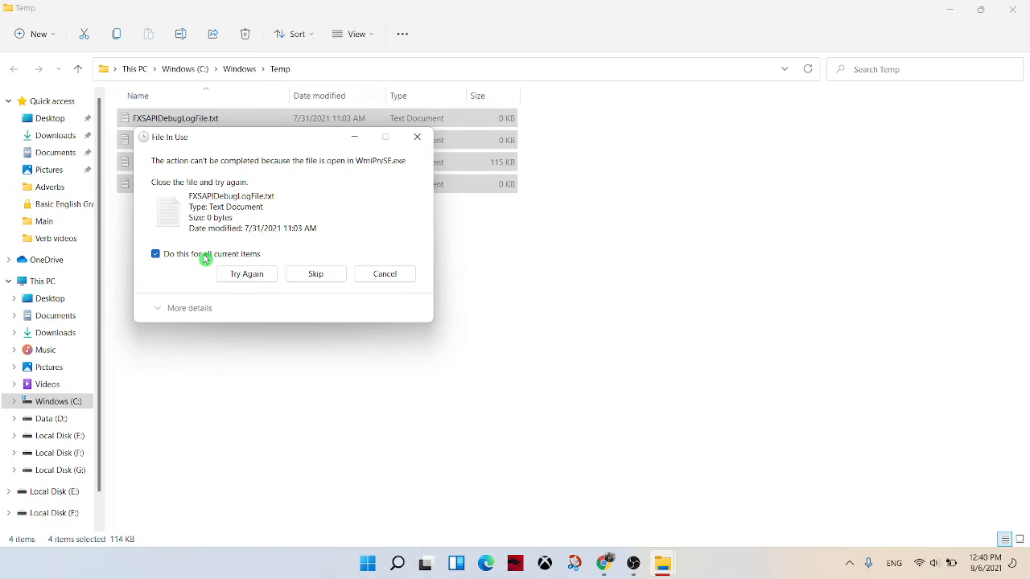
click(154, 254)
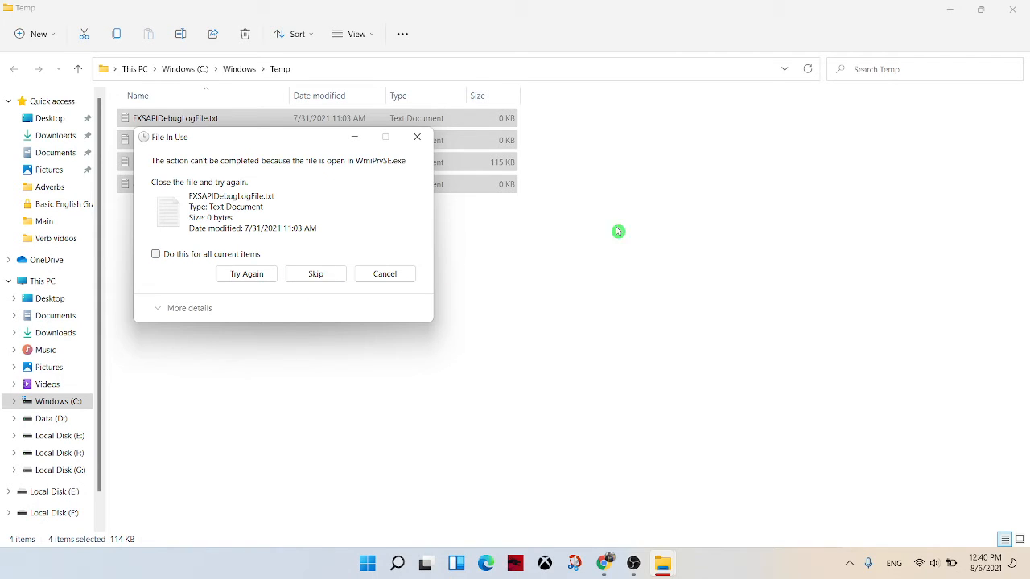
mouse_move(526, 335)
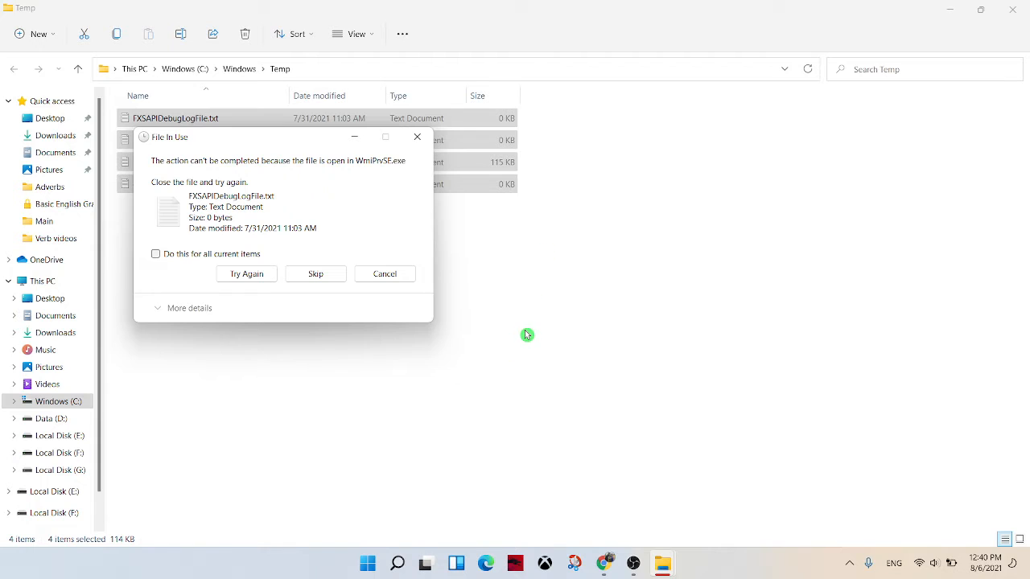
mouse_move(542, 224)
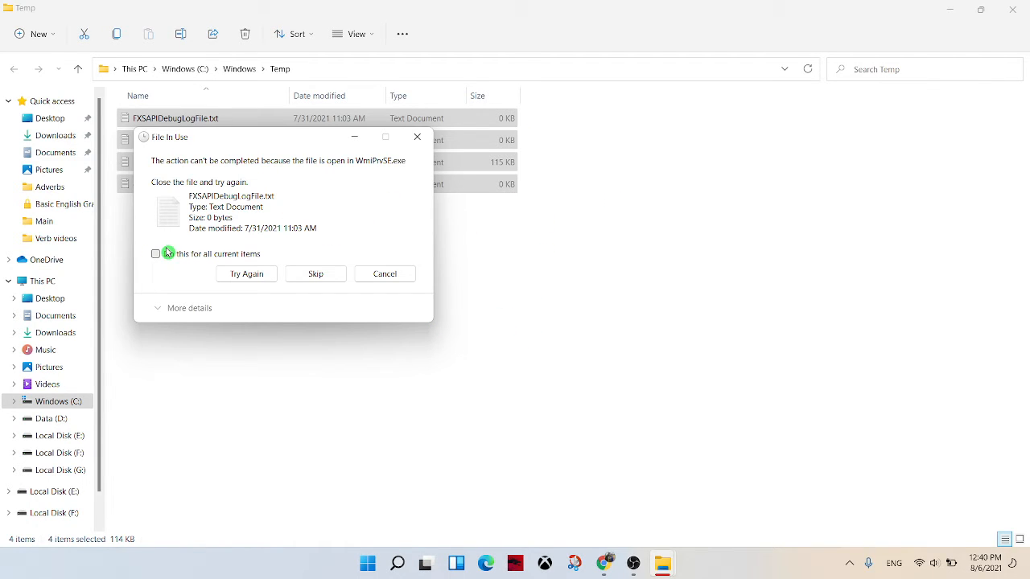
click(155, 254)
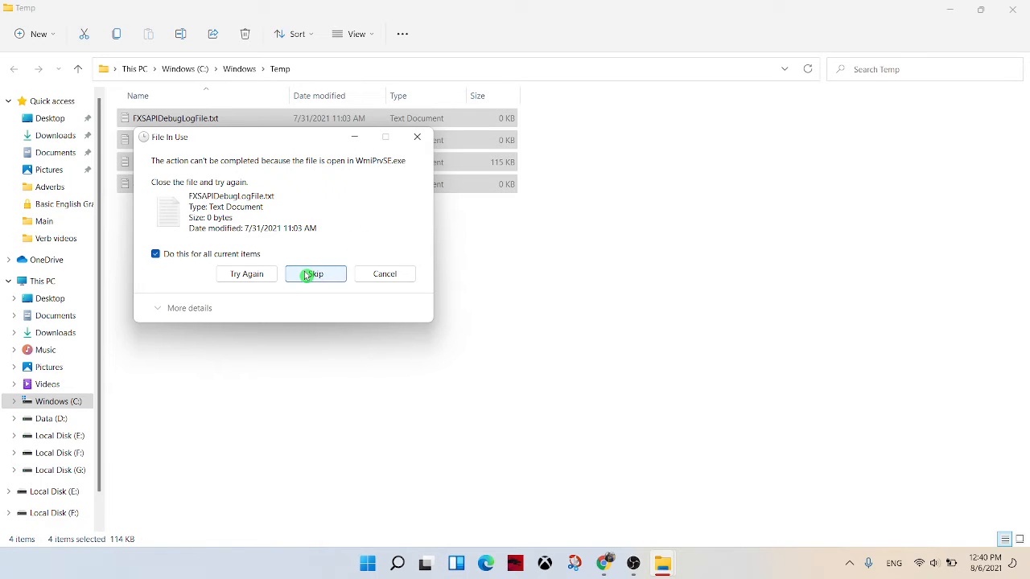
click(315, 274)
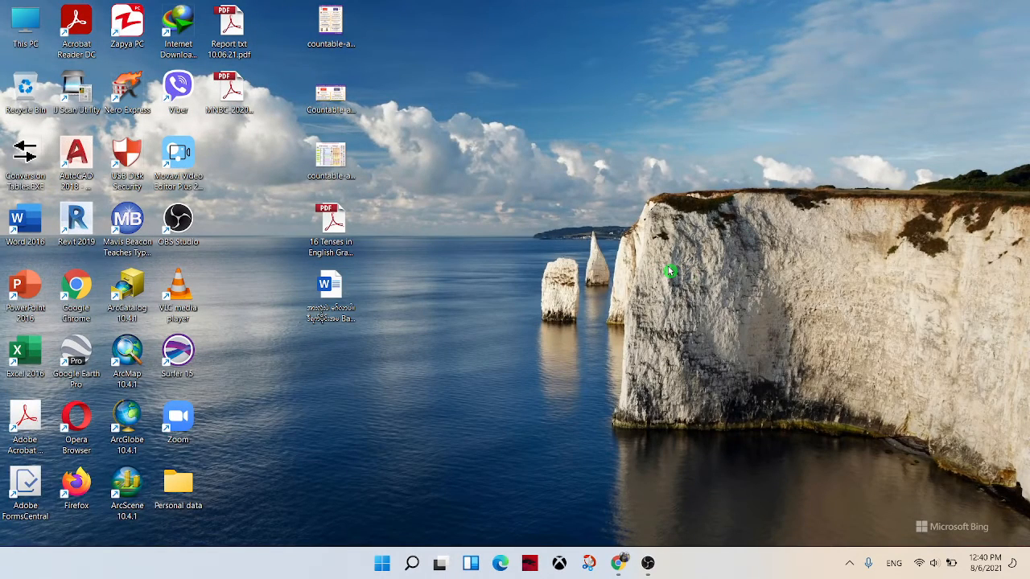
Open the user %temp% folder via Run and delete everything in it
key(Win+r)
text(%)
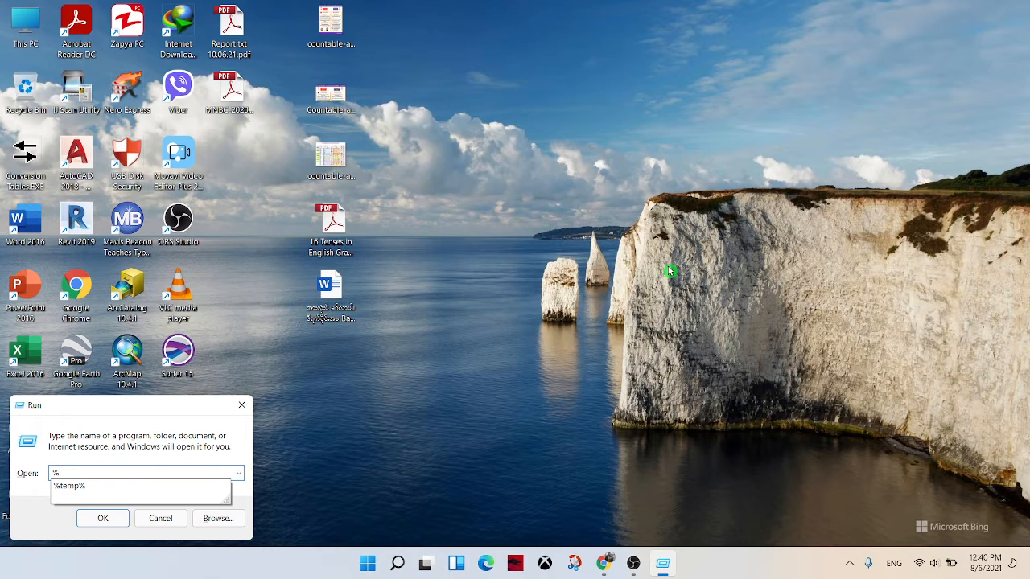
text(temp)
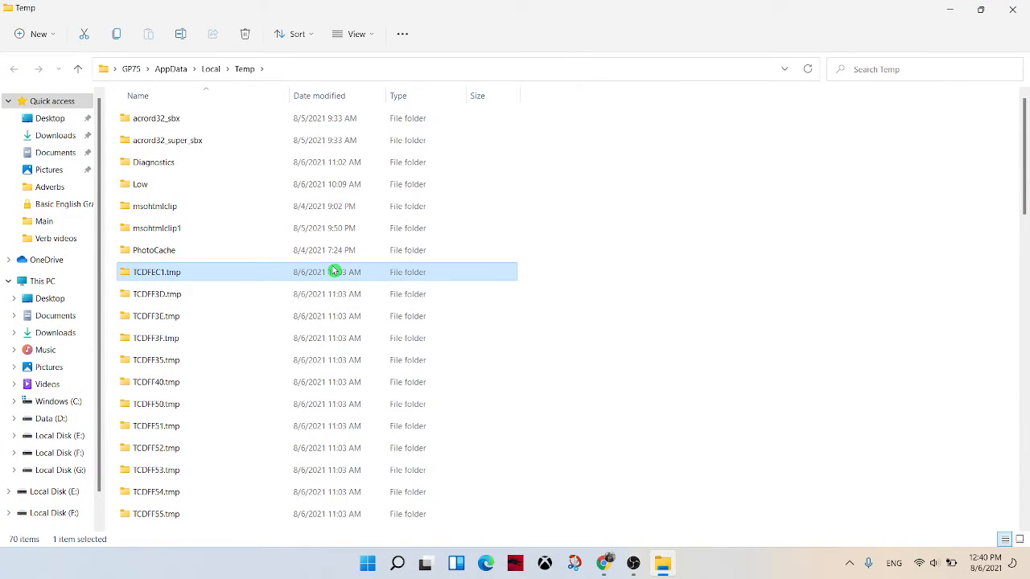
key(ctrl+a)
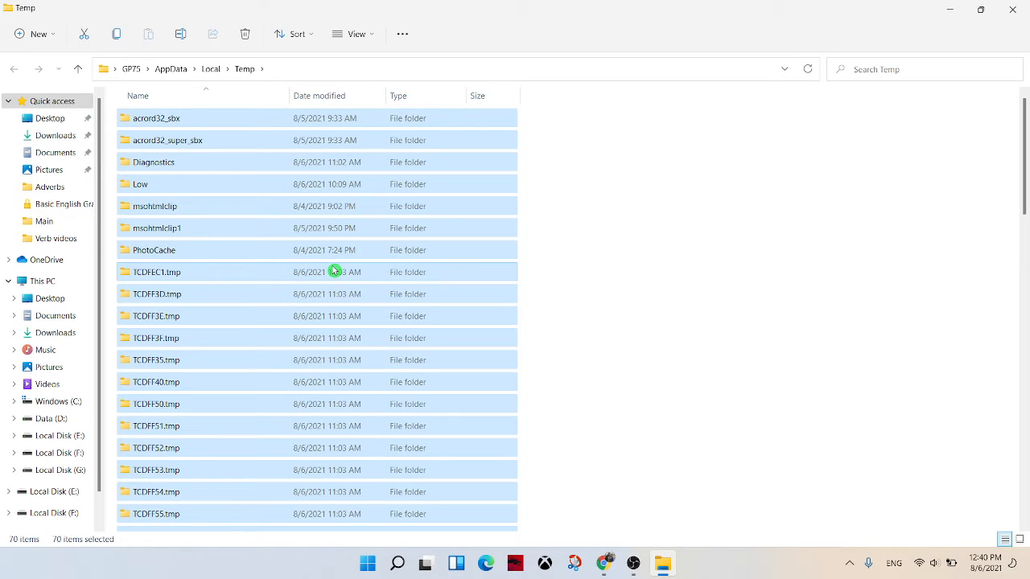
click(244, 34)
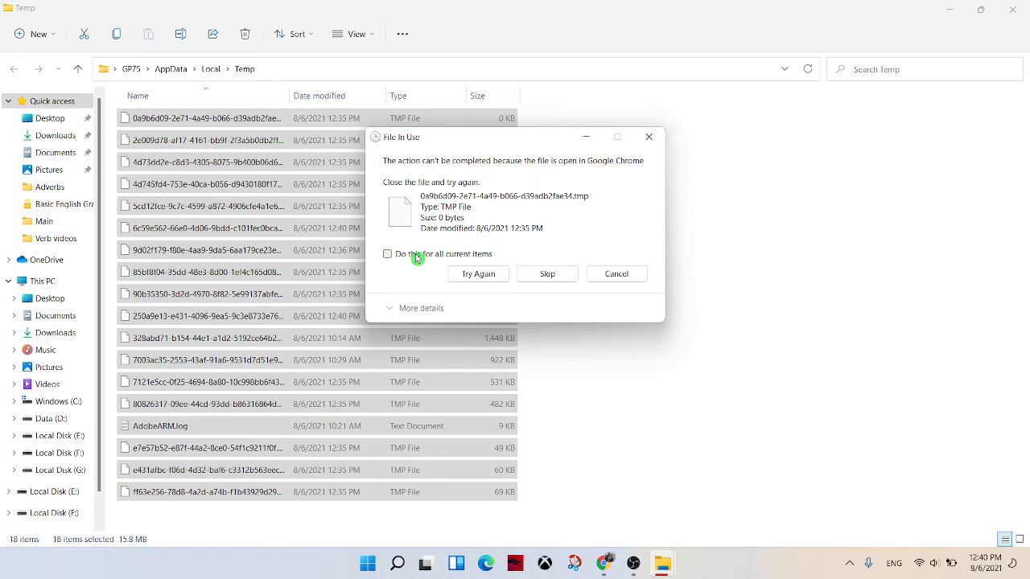
Skip all files in use by Chrome for all items and close the Temp window
click(387, 255)
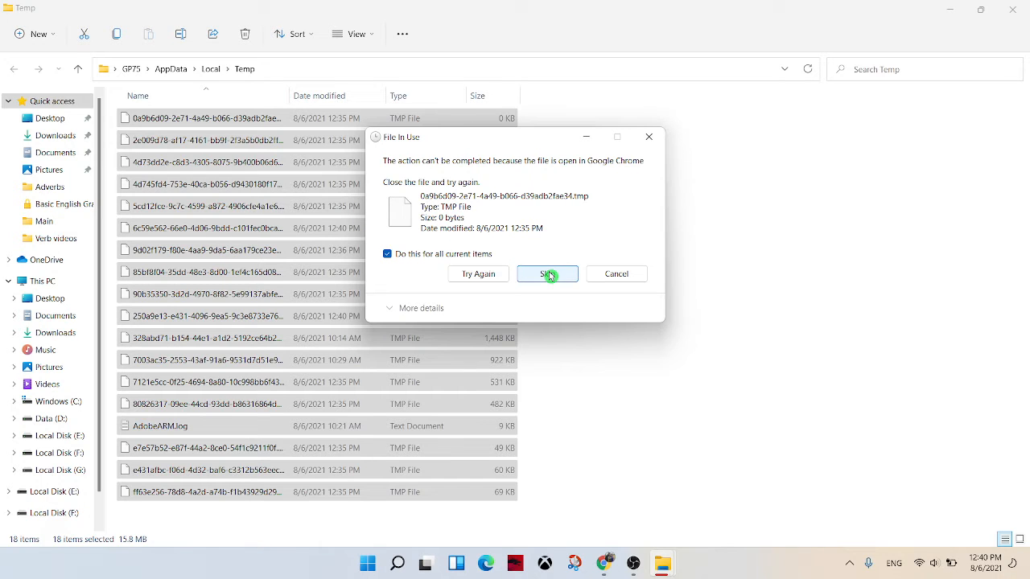
click(547, 274)
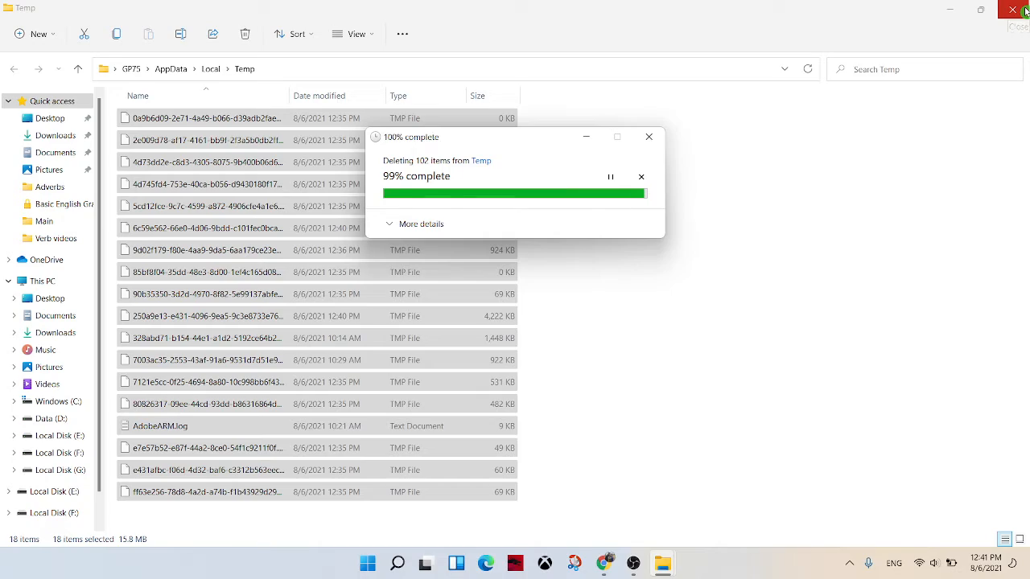
click(1012, 10)
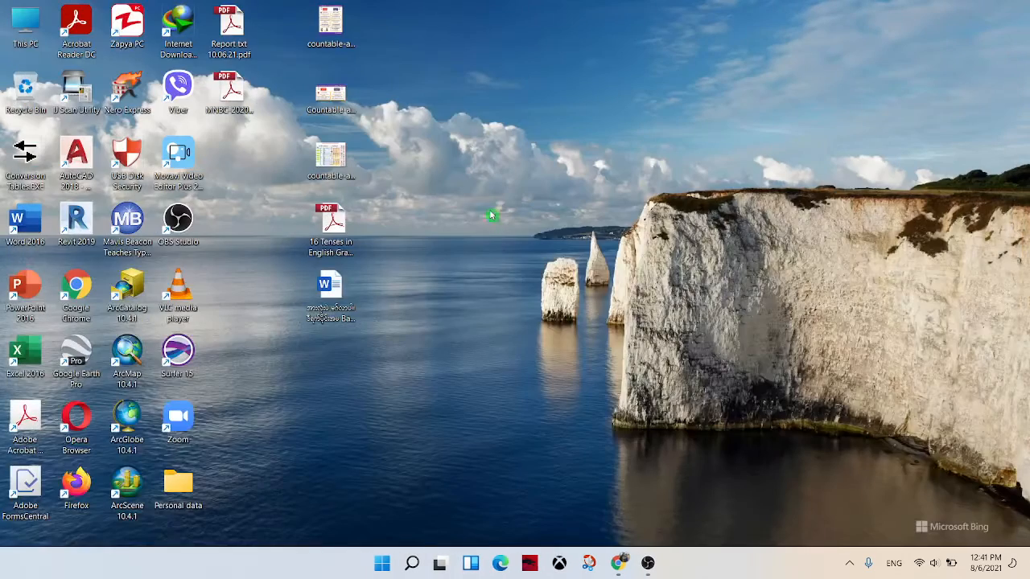
mouse_move(570, 264)
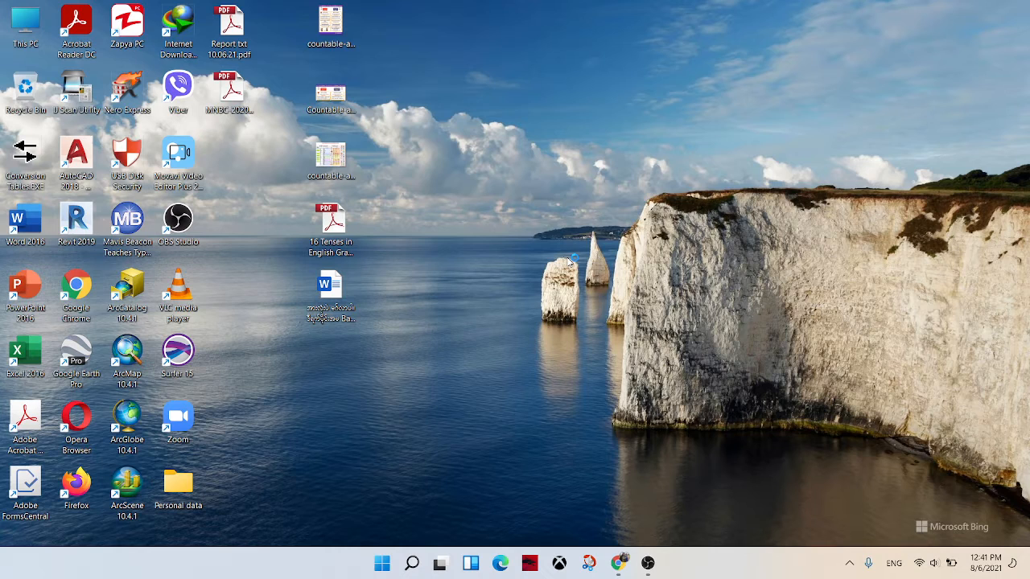
mouse_move(466, 258)
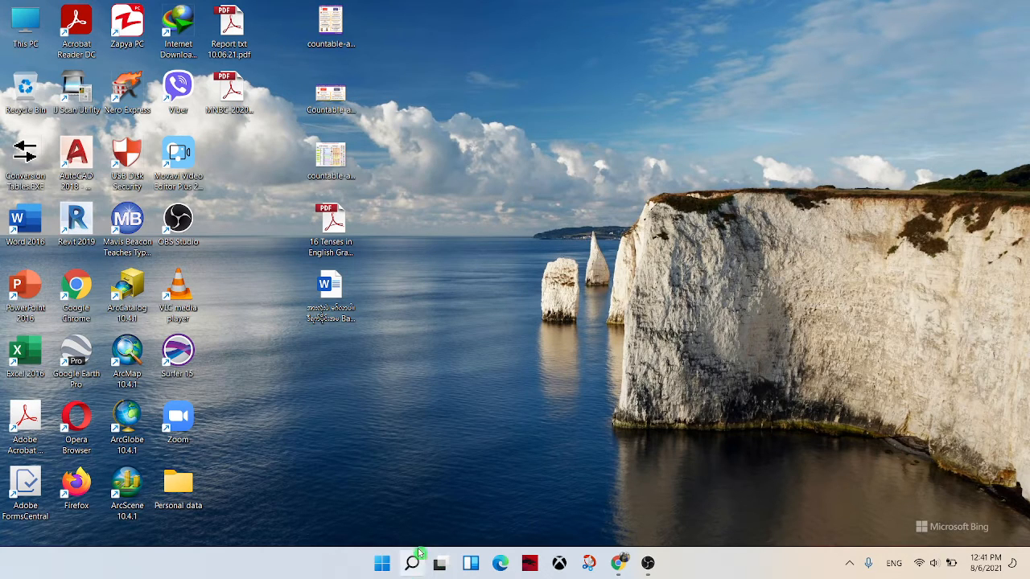
Open the Windows search panel from the taskbar, dismiss it, and reopen it
click(412, 563)
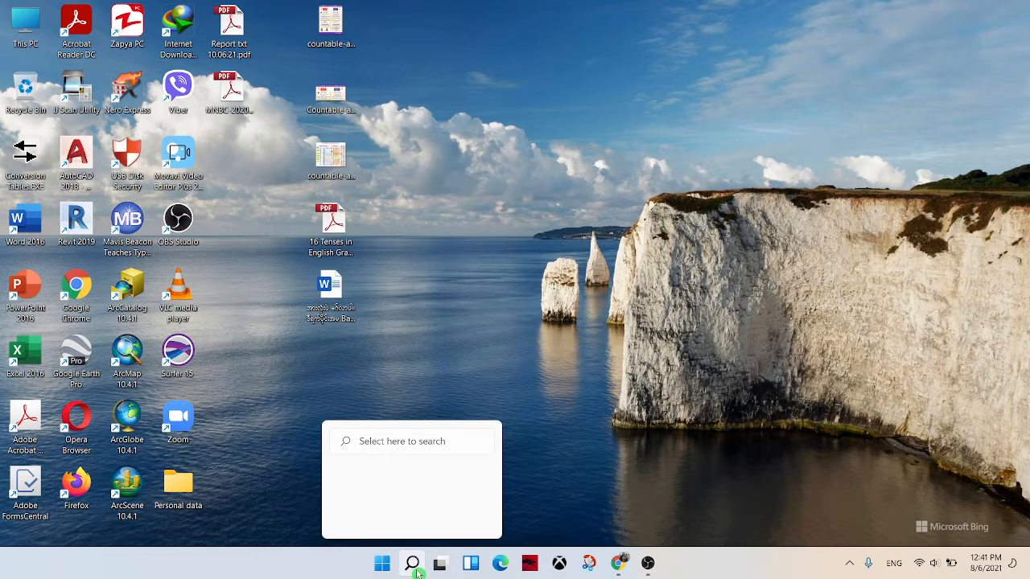
click(412, 564)
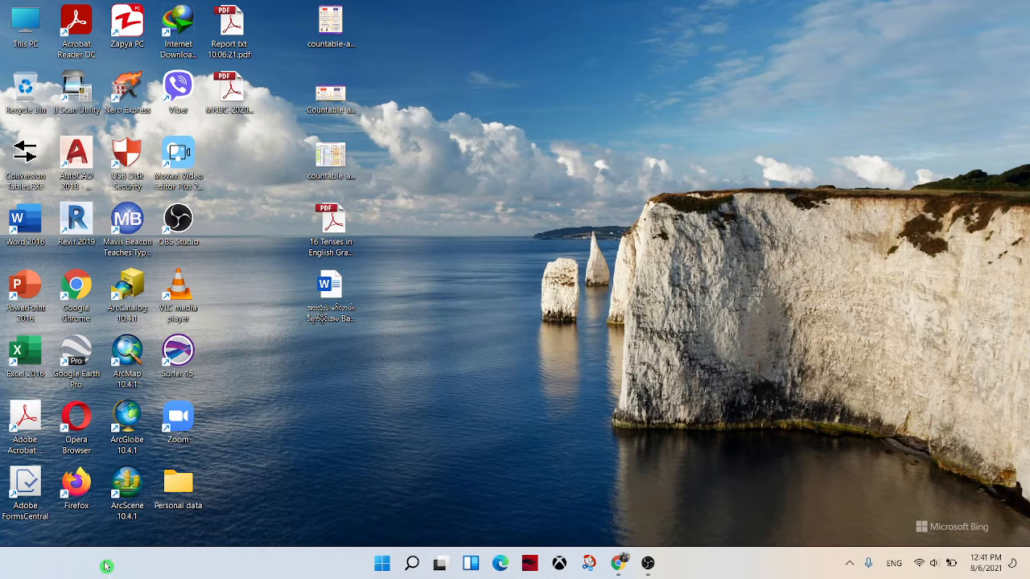
click(412, 564)
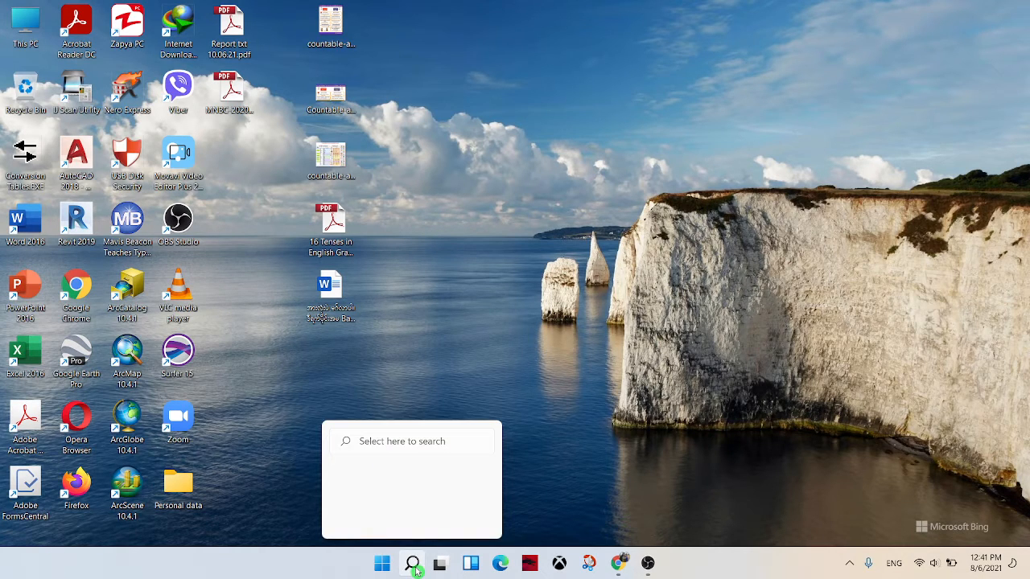
Search for 'dis' and launch Disk Cleanup, reaching the drive selection with Windows (C:) chosen
click(412, 564)
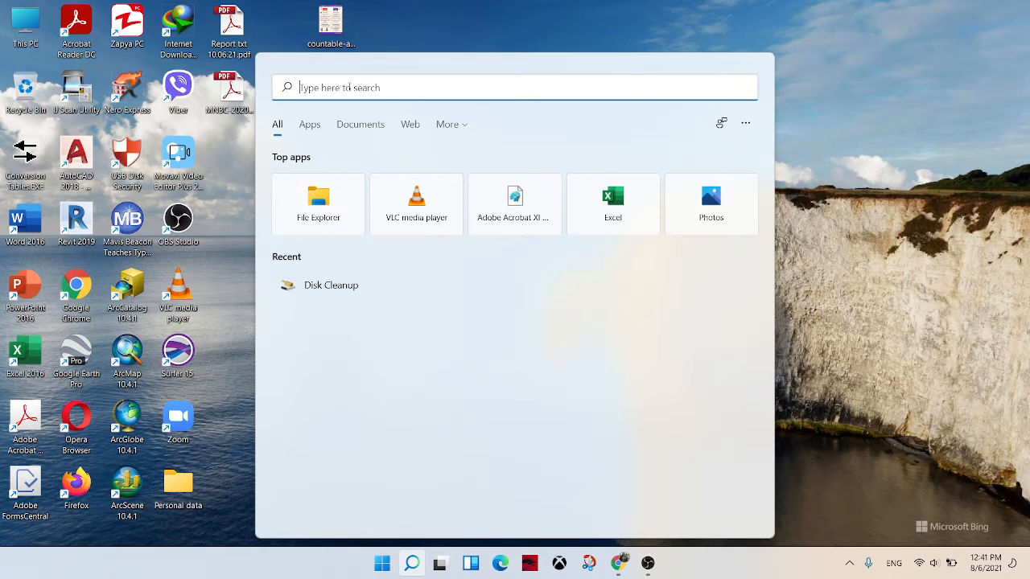
text(disk)
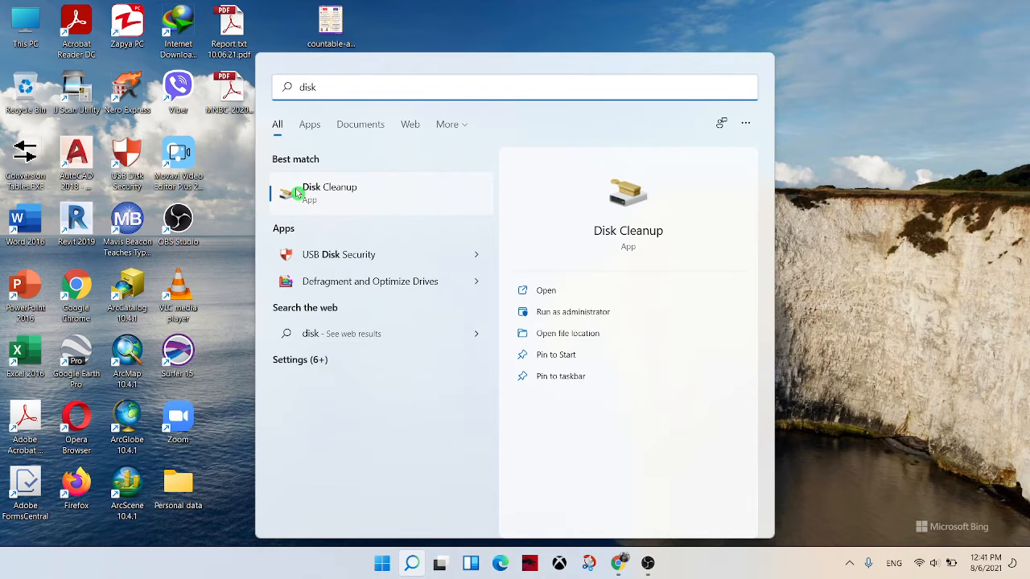
mouse_move(346, 194)
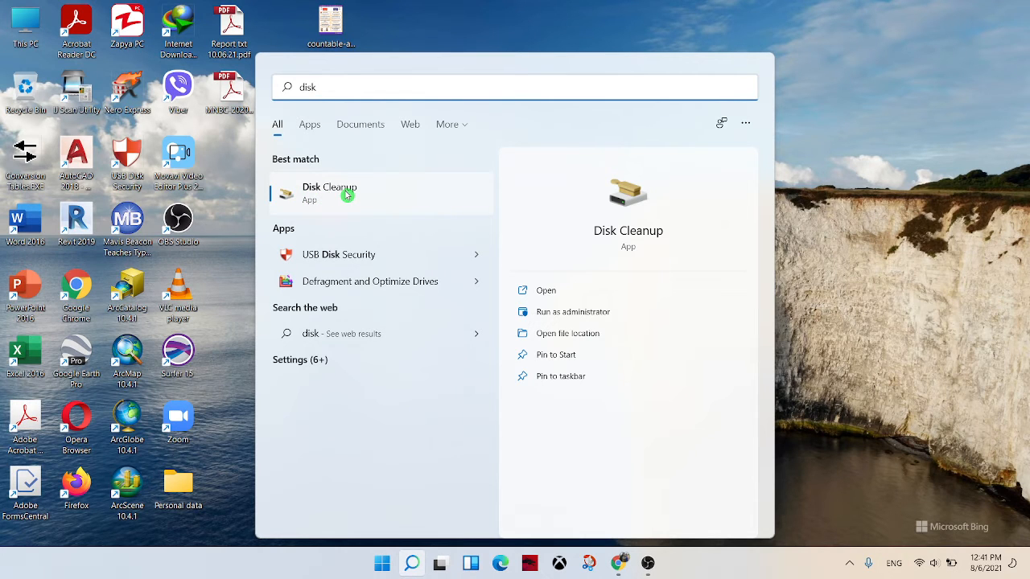
click(328, 193)
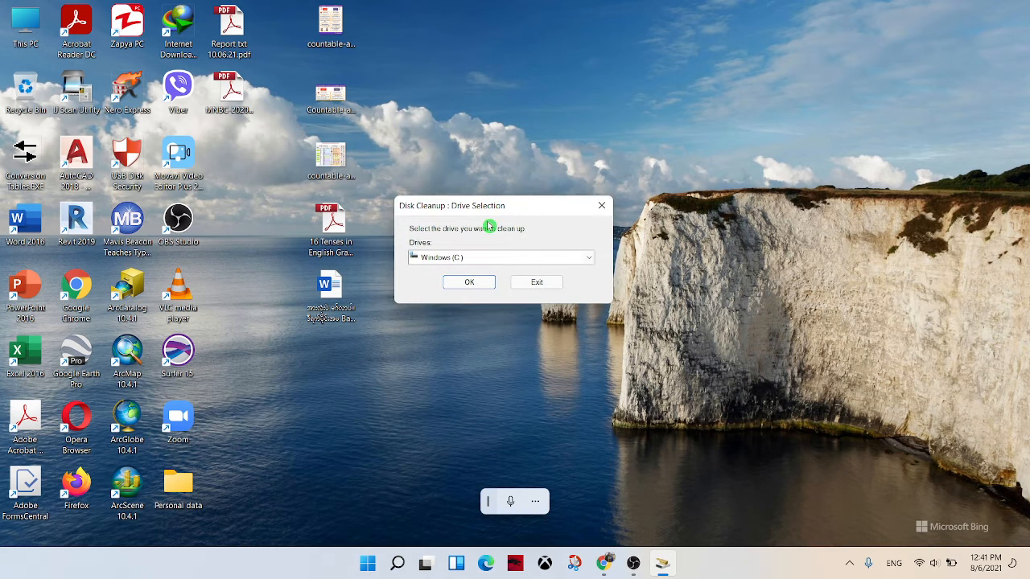
mouse_move(501, 267)
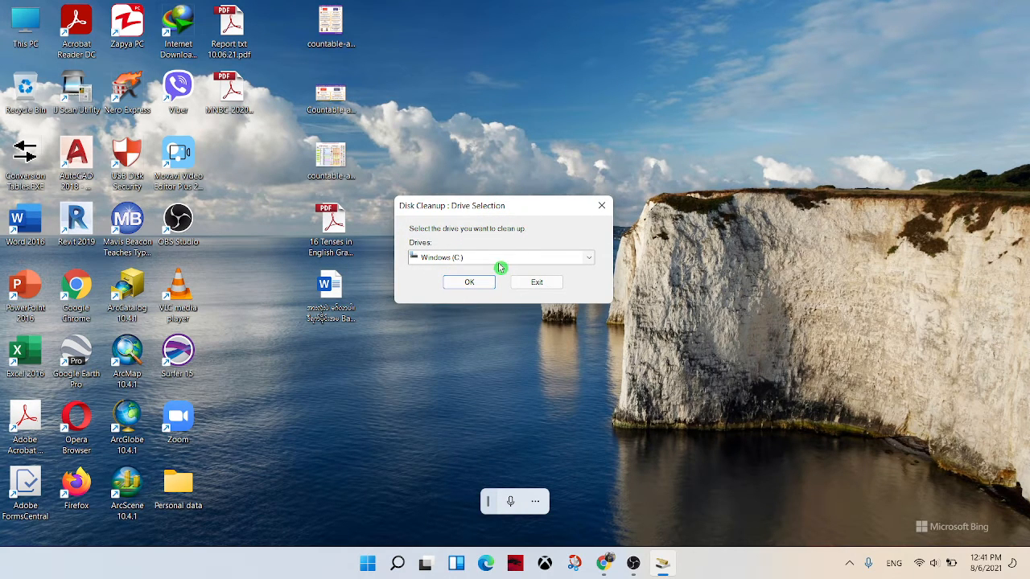
mouse_move(467, 259)
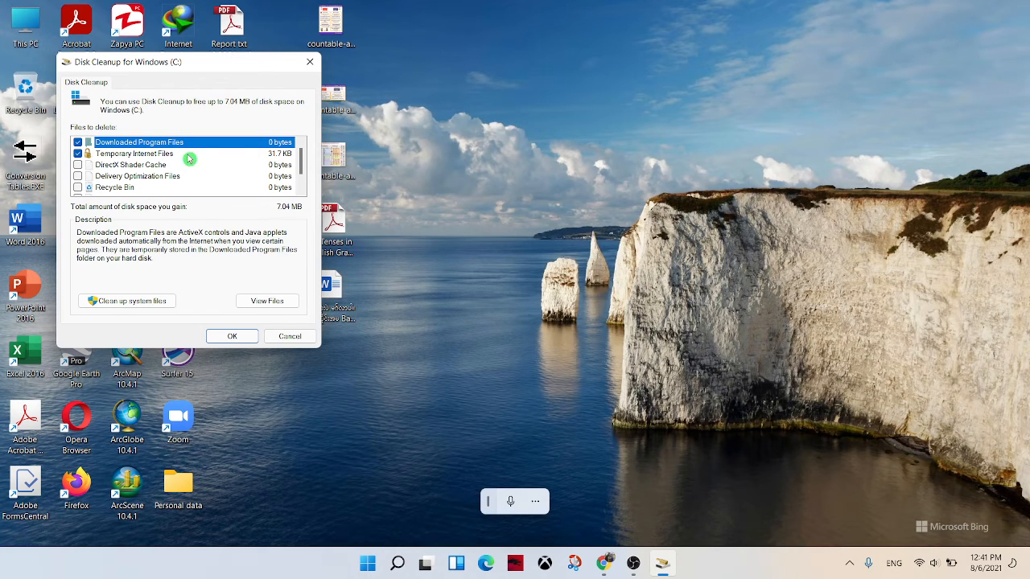
mouse_move(653, 541)
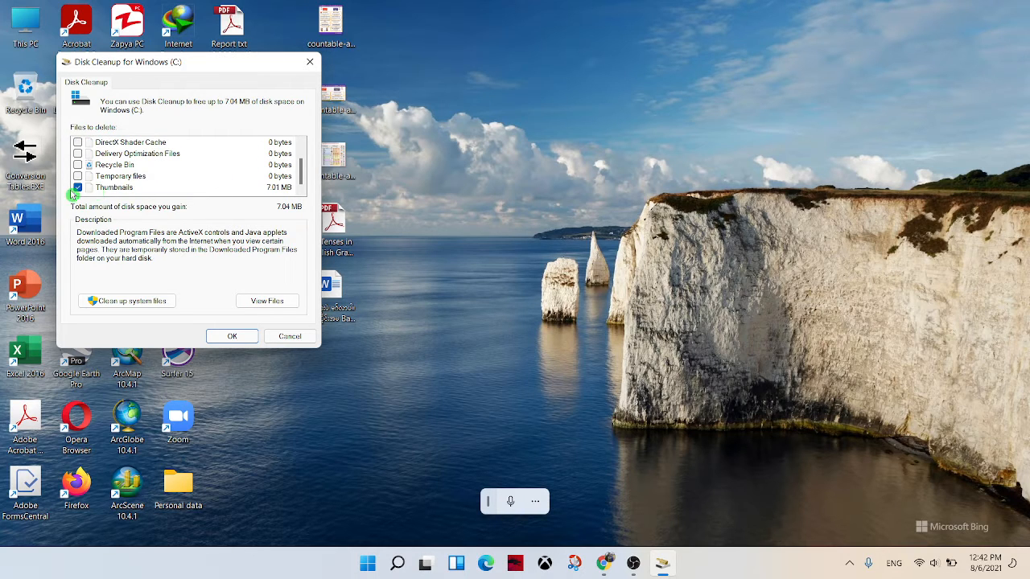
Review the file categories including Thumbnails and confirm permanently deleting about 7.04 MB on C:
click(77, 187)
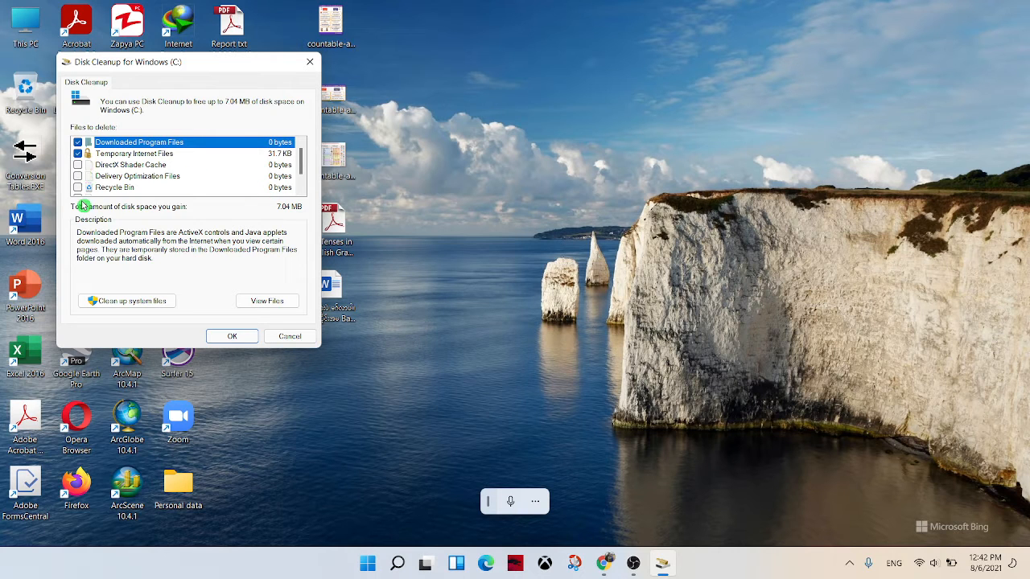
click(232, 337)
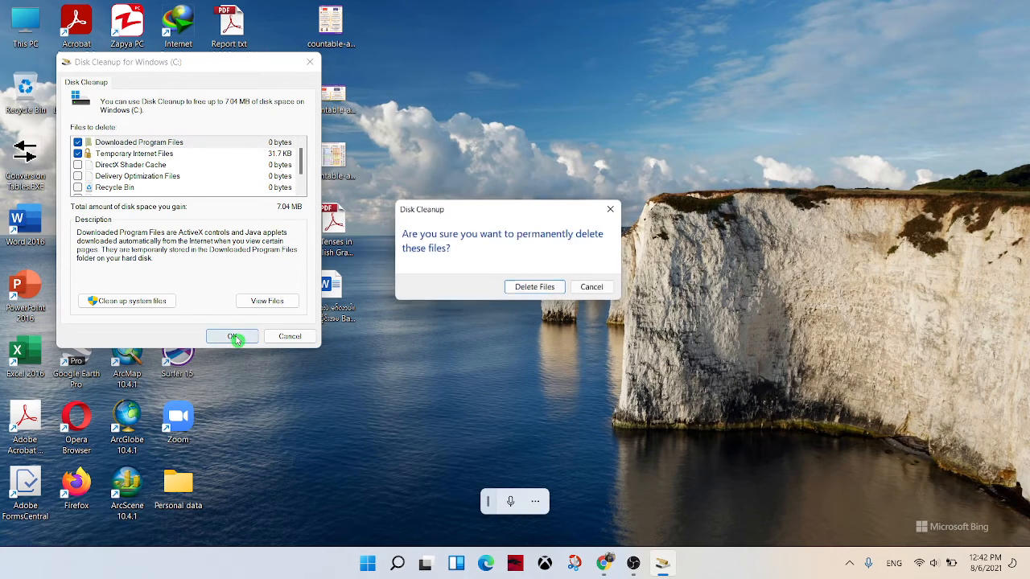
click(535, 287)
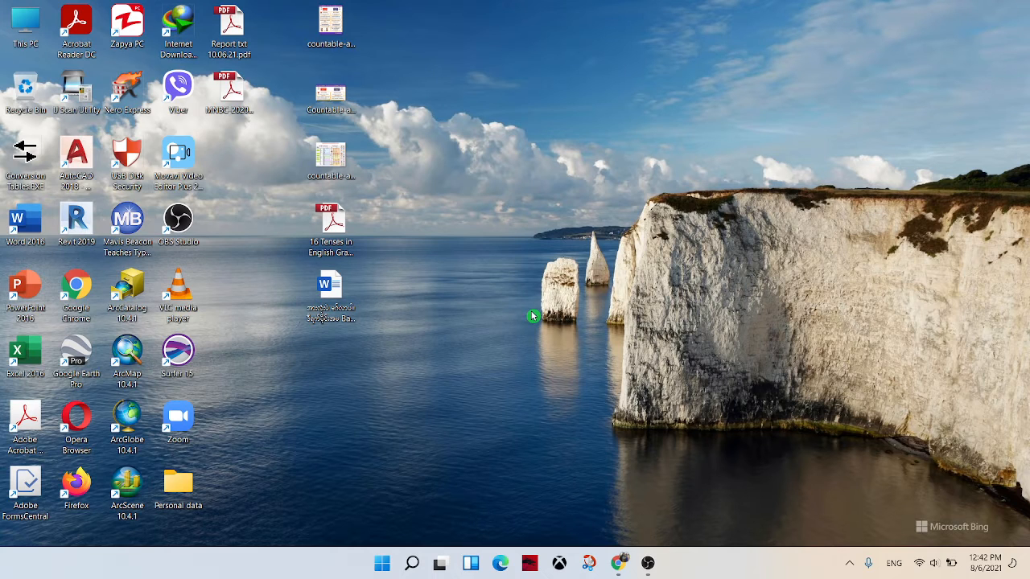
Search 'd' and launch Disk Cleanup again
click(412, 564)
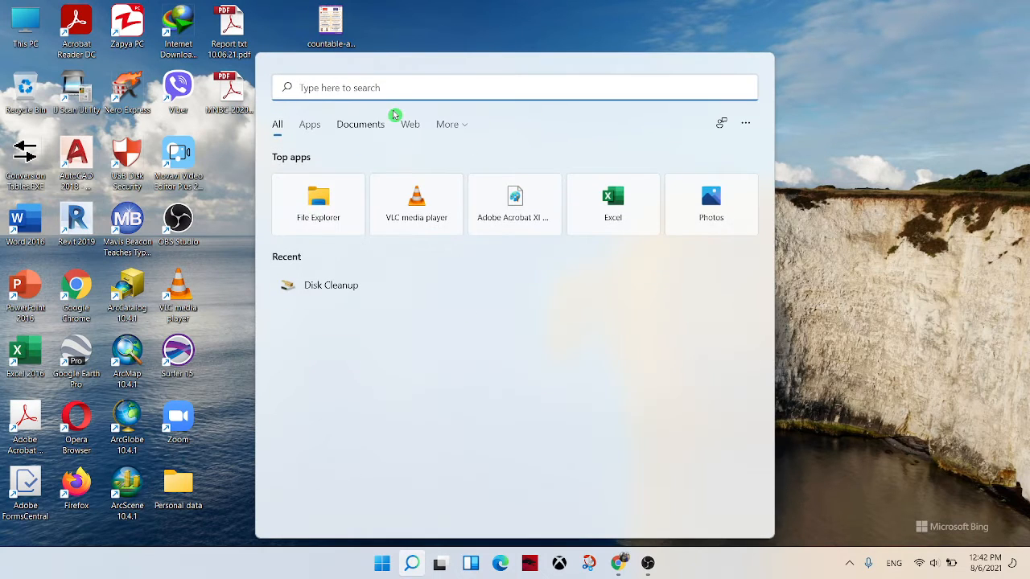
text(d)
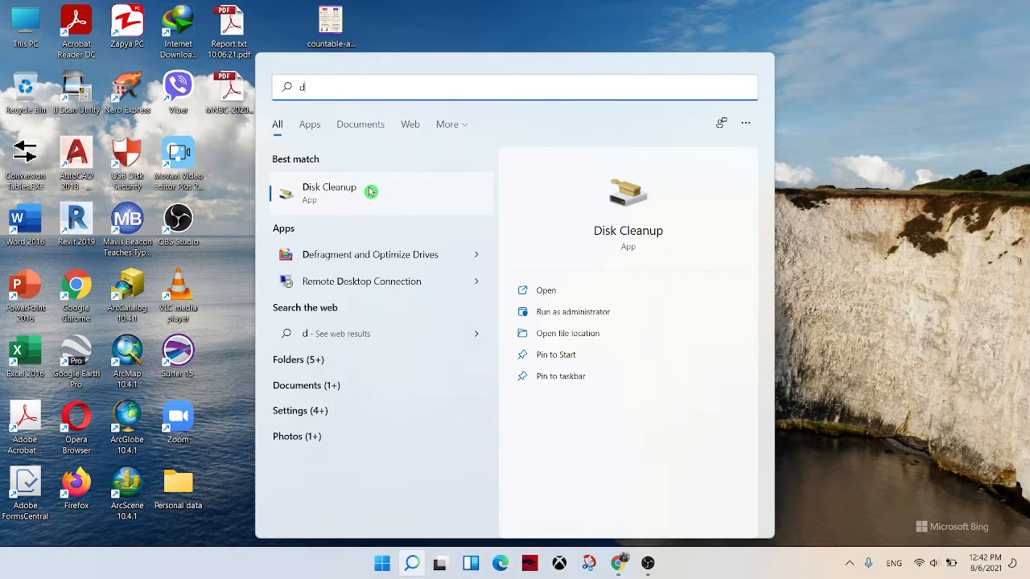
click(328, 193)
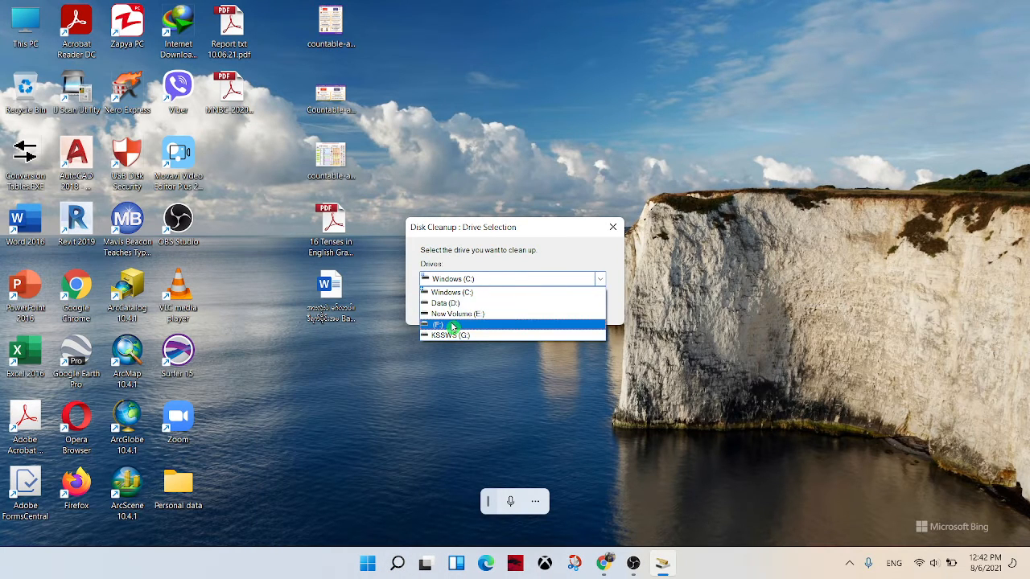
Scan Data (D:), find 0 bytes to free, and cancel without deleting anything
click(444, 302)
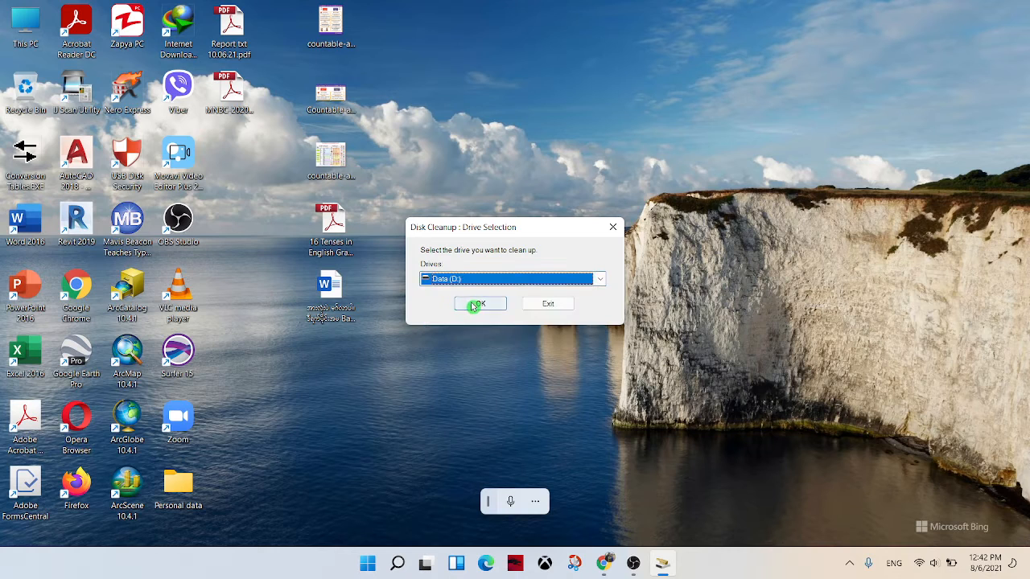
click(479, 304)
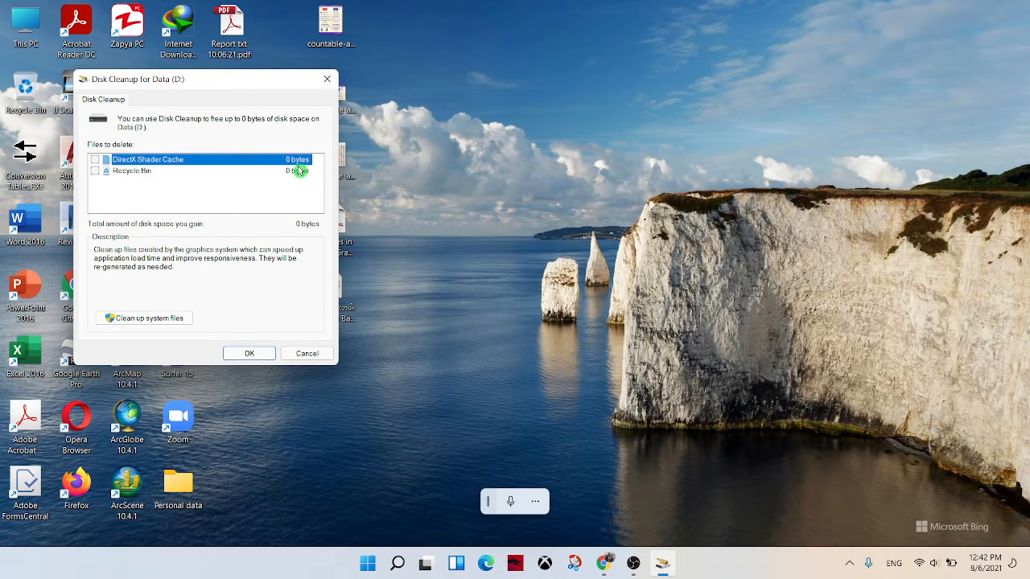
mouse_move(309, 161)
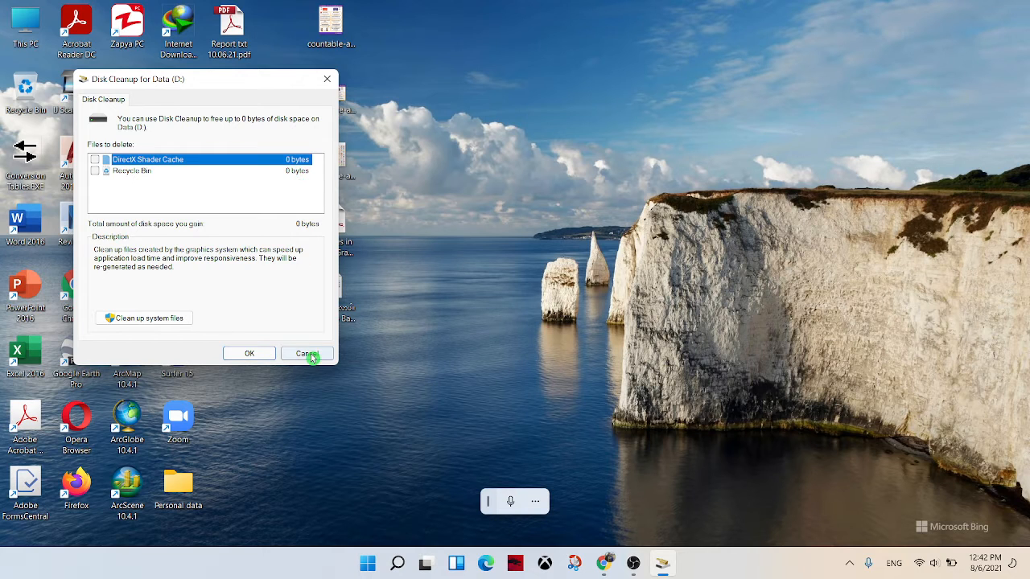
click(308, 354)
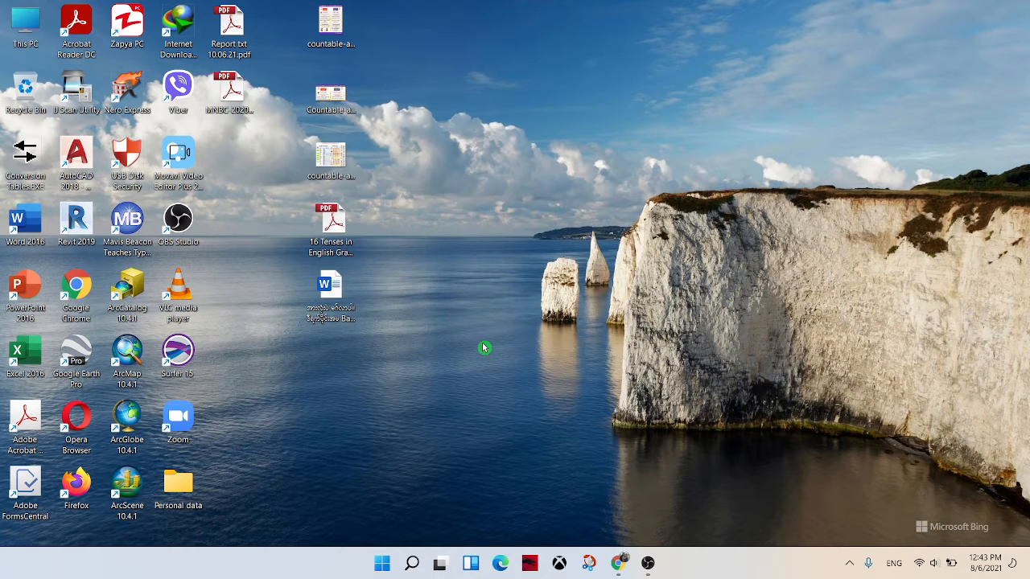
Search Windows for 'defragment and Optimize Drives'
click(412, 564)
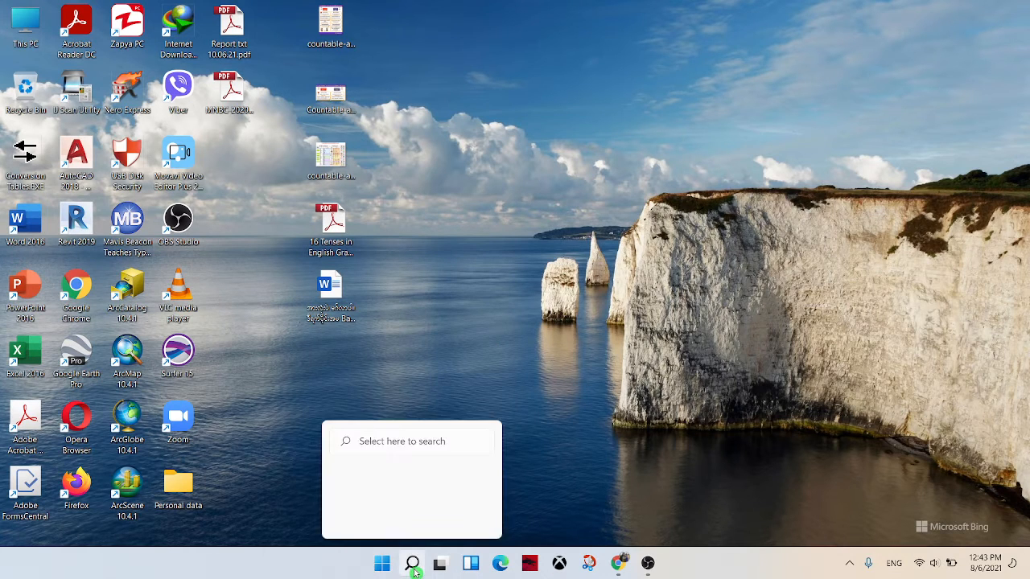
text(defragment and Optimize Drives)
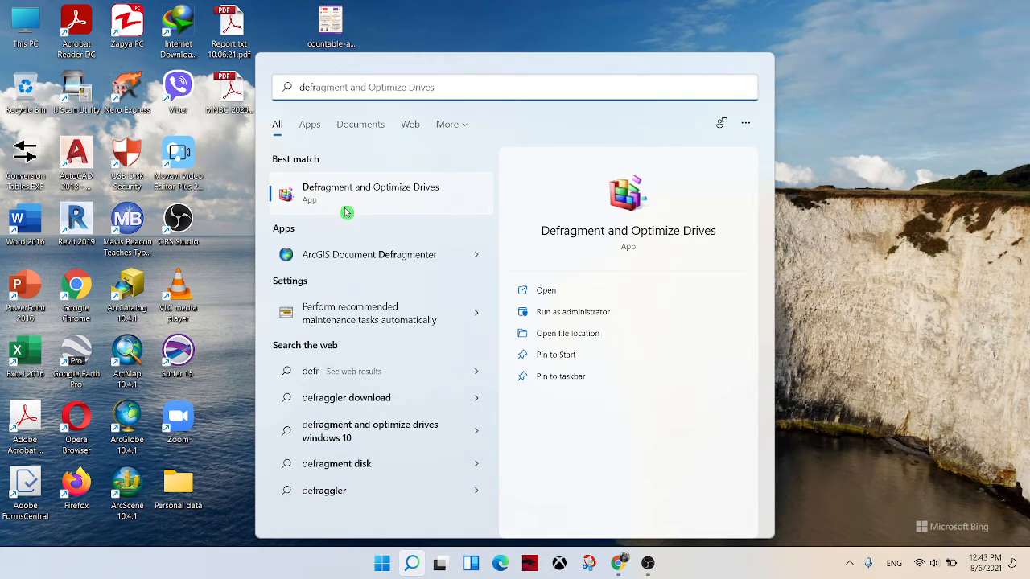
mouse_move(393, 192)
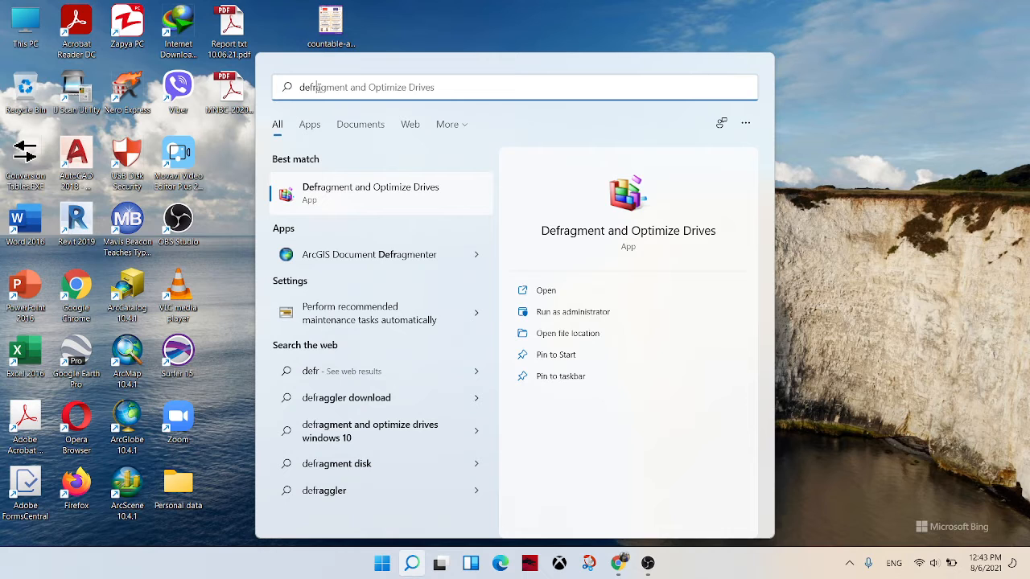
mouse_move(356, 200)
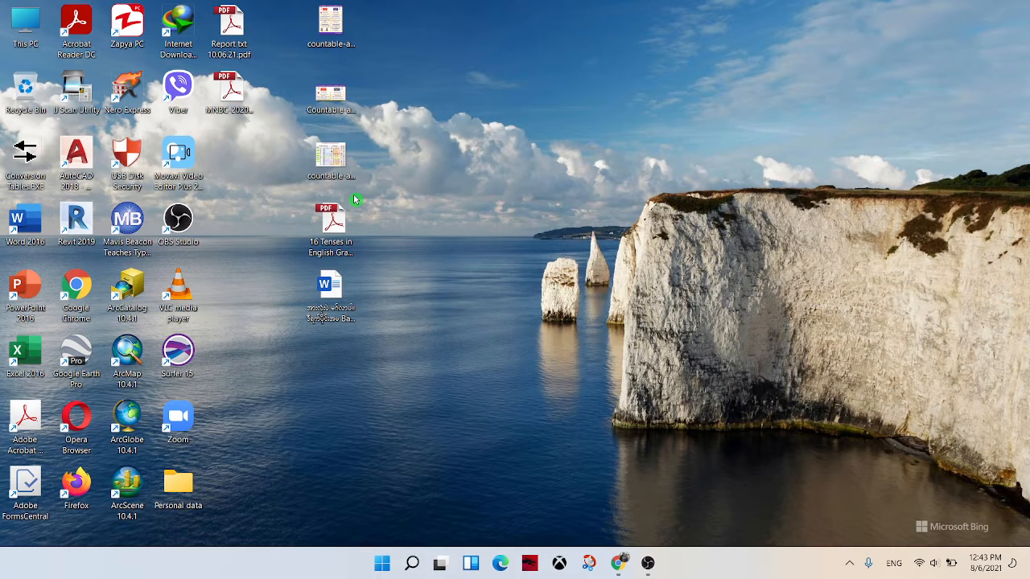
mouse_move(420, 356)
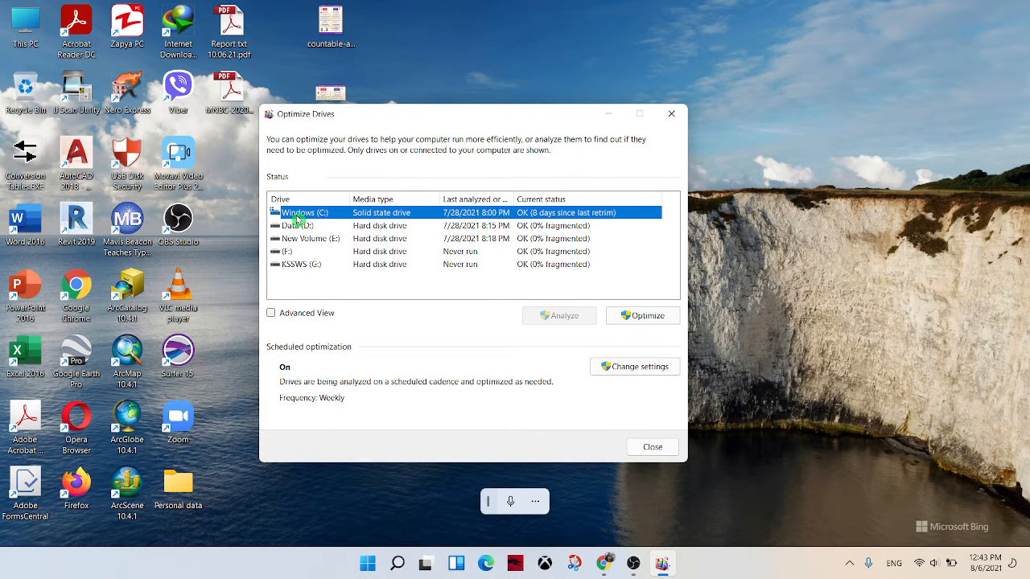
mouse_move(589, 214)
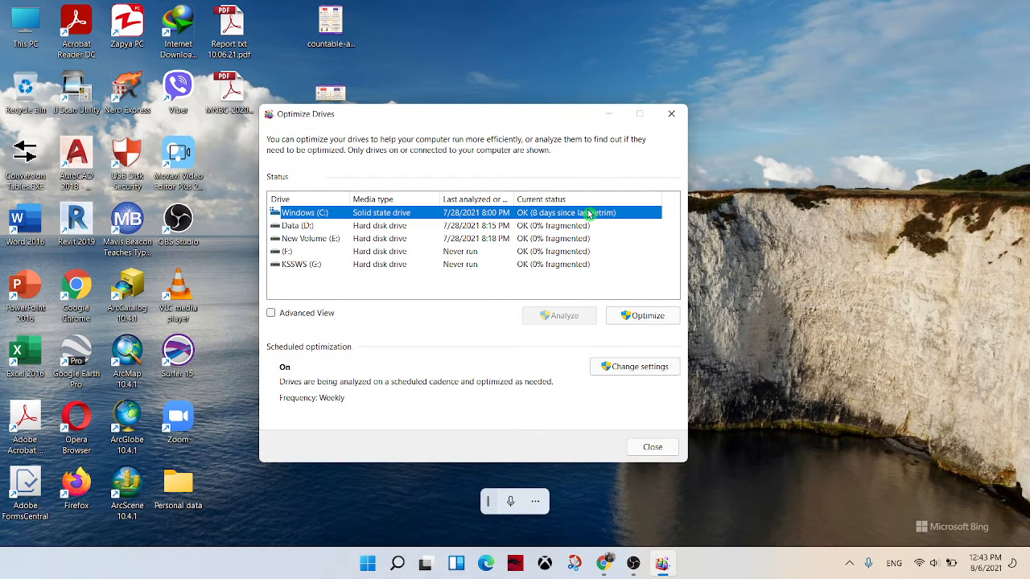
mouse_move(393, 255)
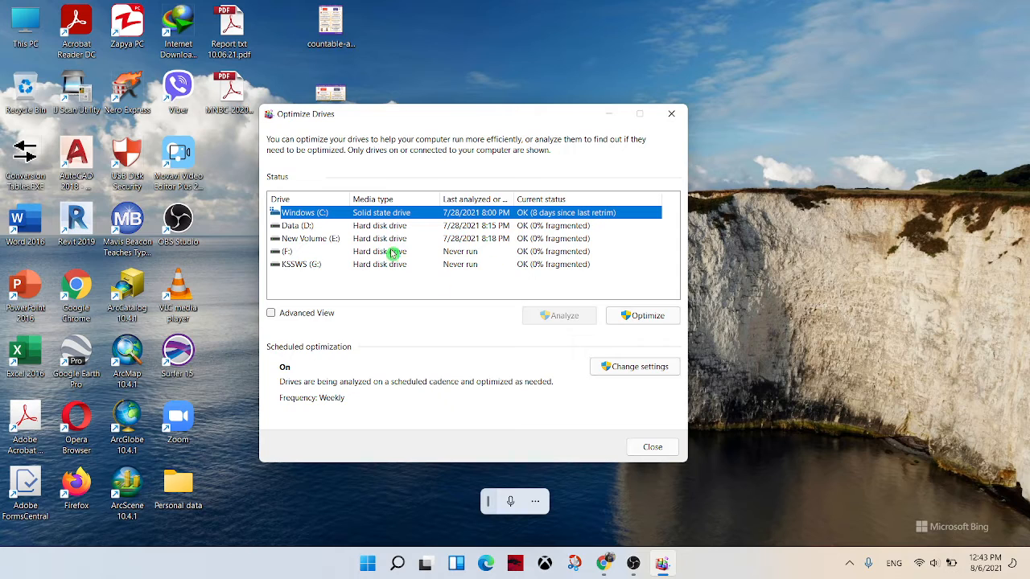
mouse_move(412, 228)
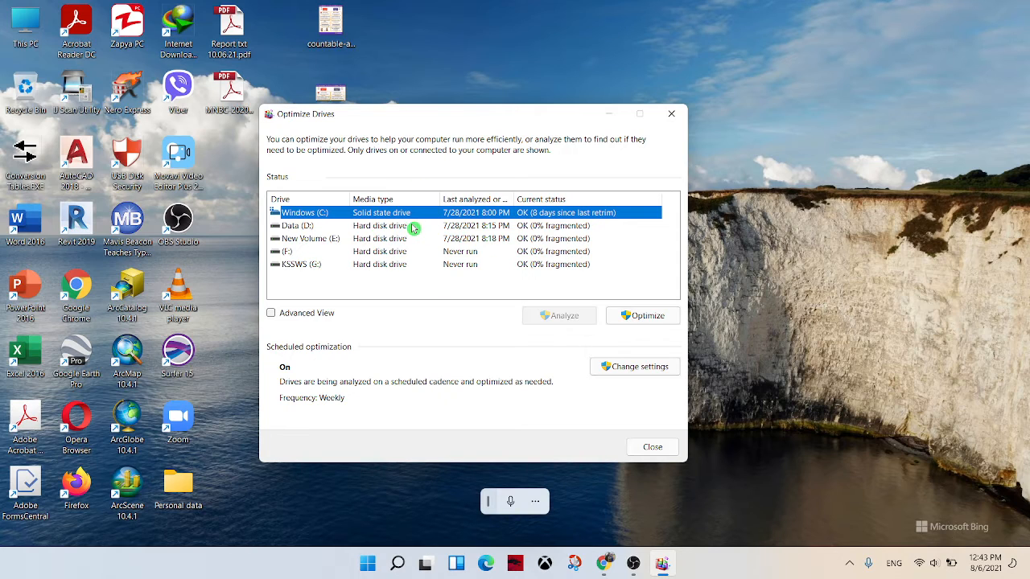
Select the Data (D:) row in the Optimize Drives list
click(298, 226)
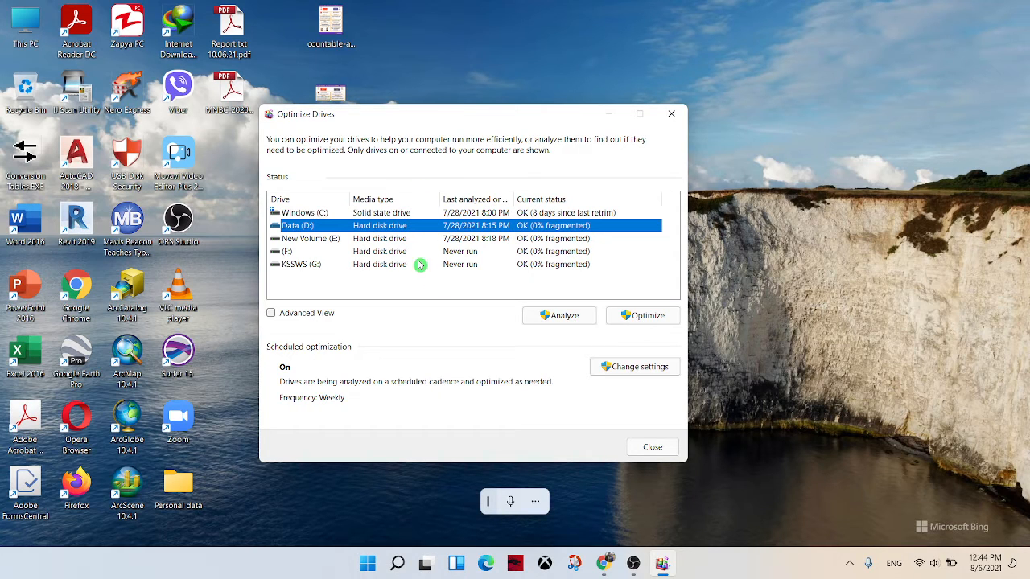
mouse_move(345, 258)
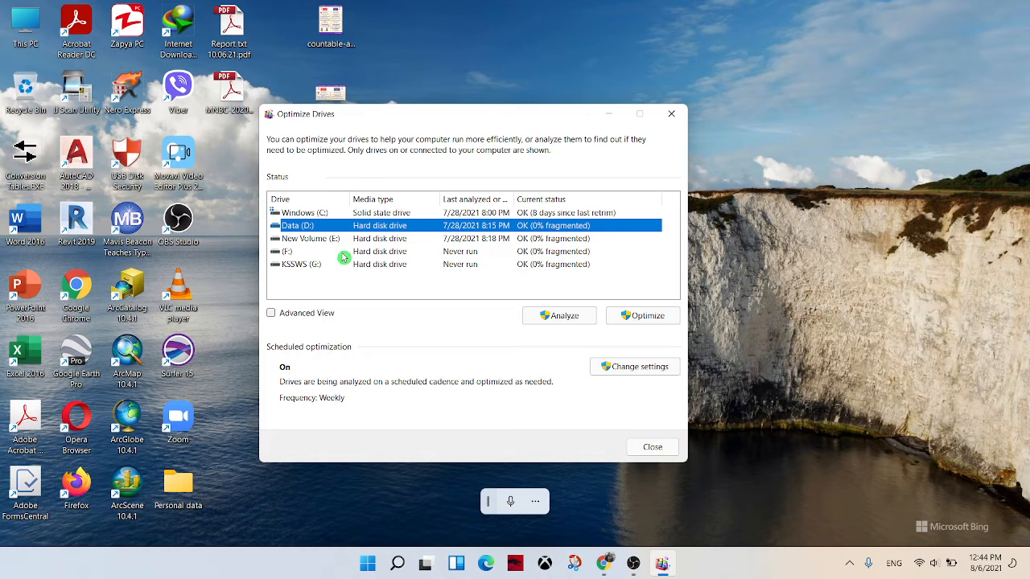
mouse_move(340, 234)
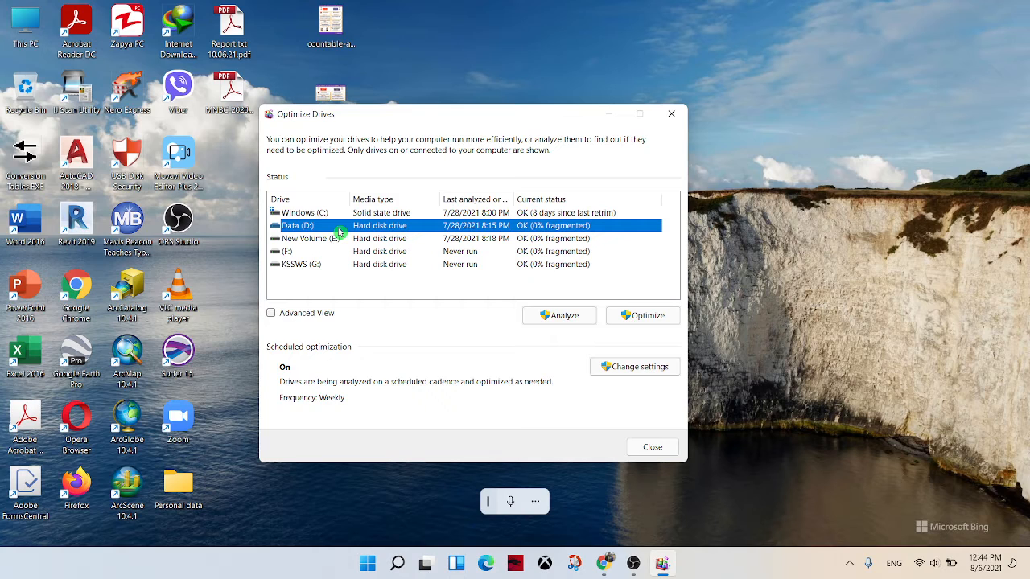
mouse_move(330, 265)
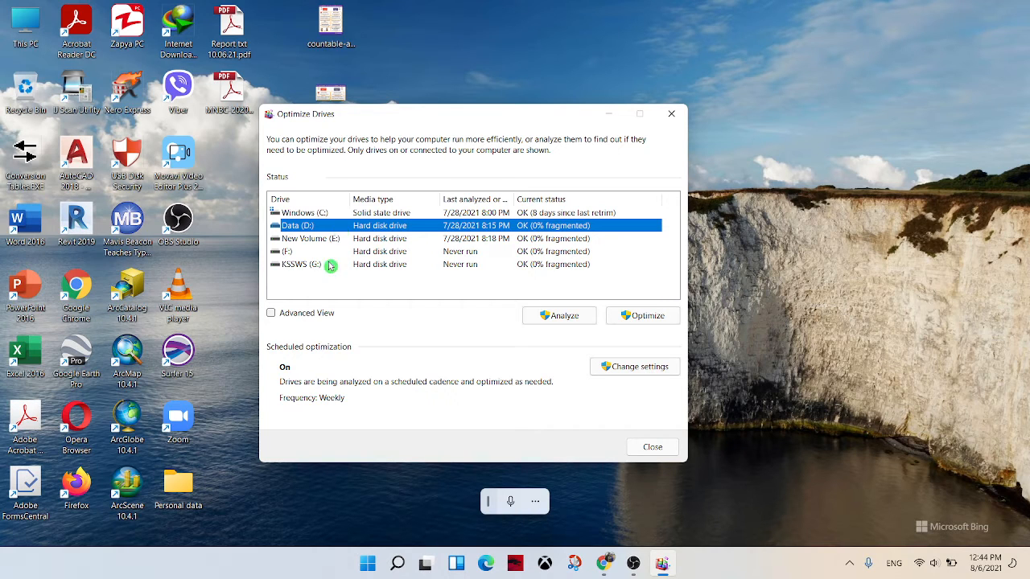
mouse_move(322, 267)
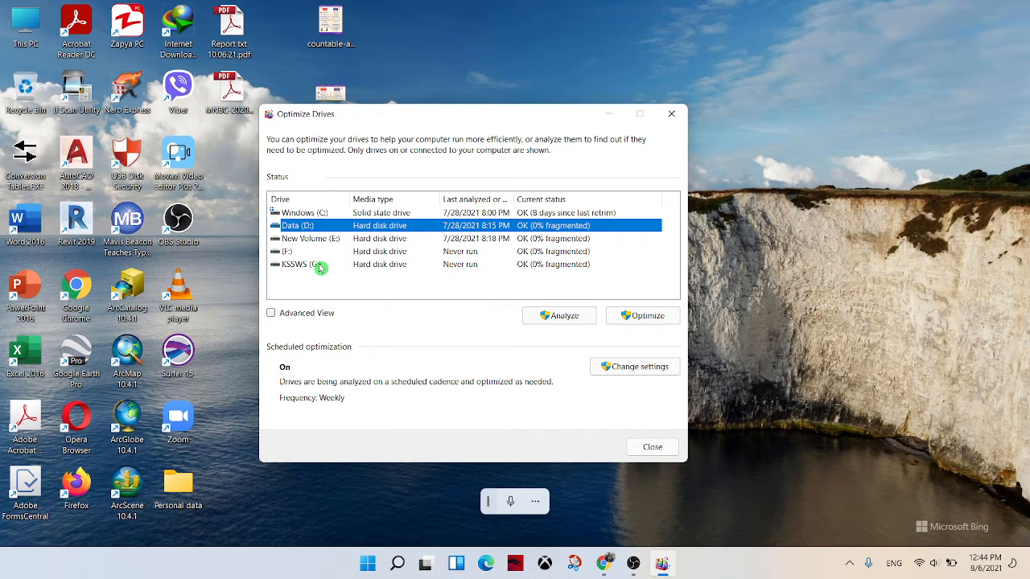
mouse_move(477, 267)
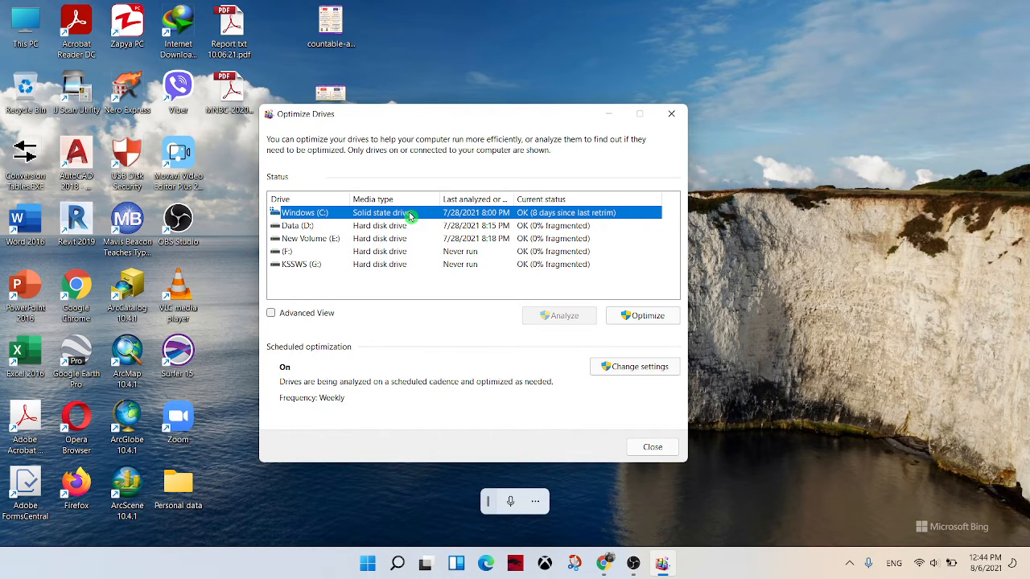
mouse_move(512, 328)
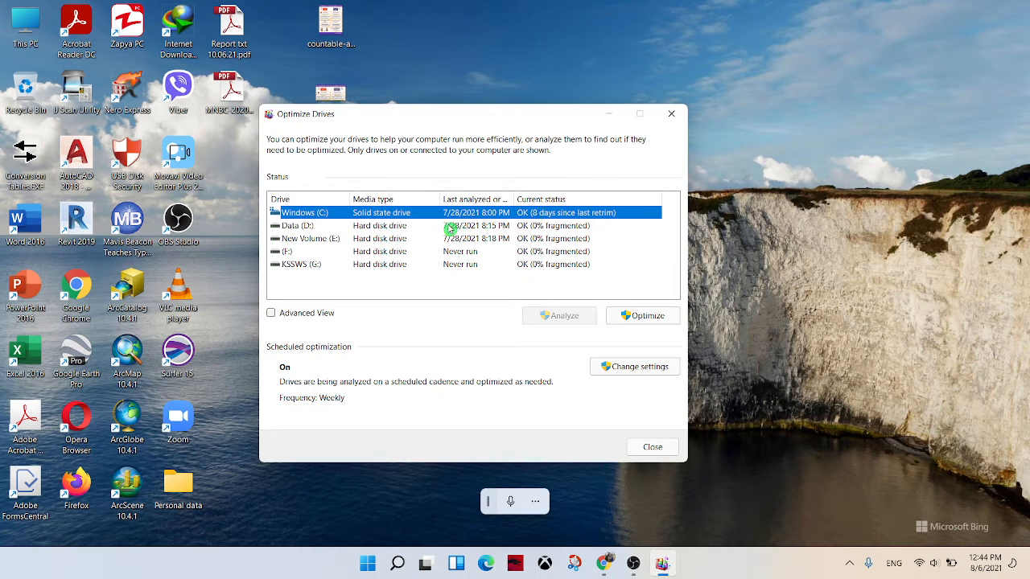
click(309, 225)
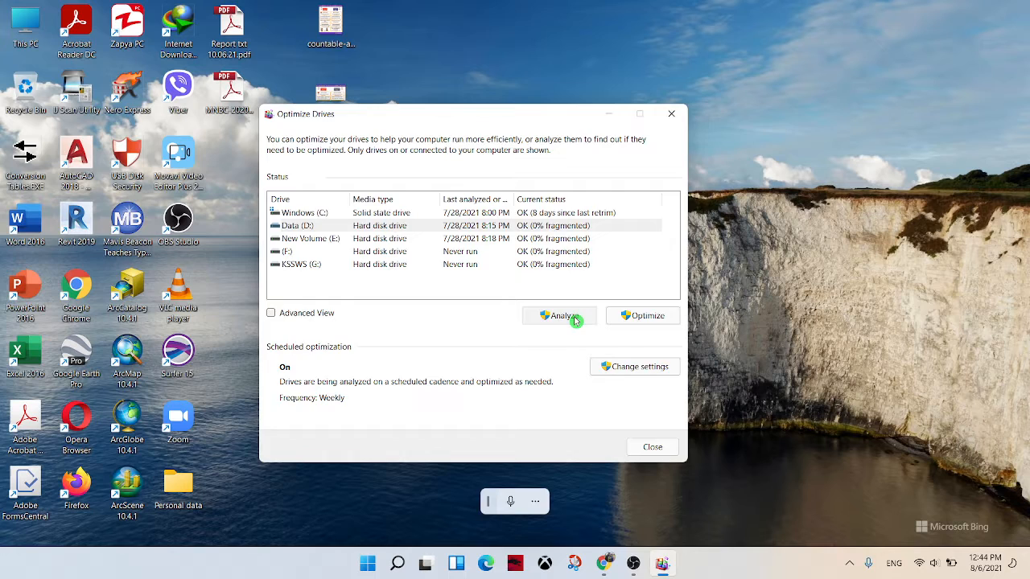
Analyze Data (D:) and start defragmenting it
click(560, 314)
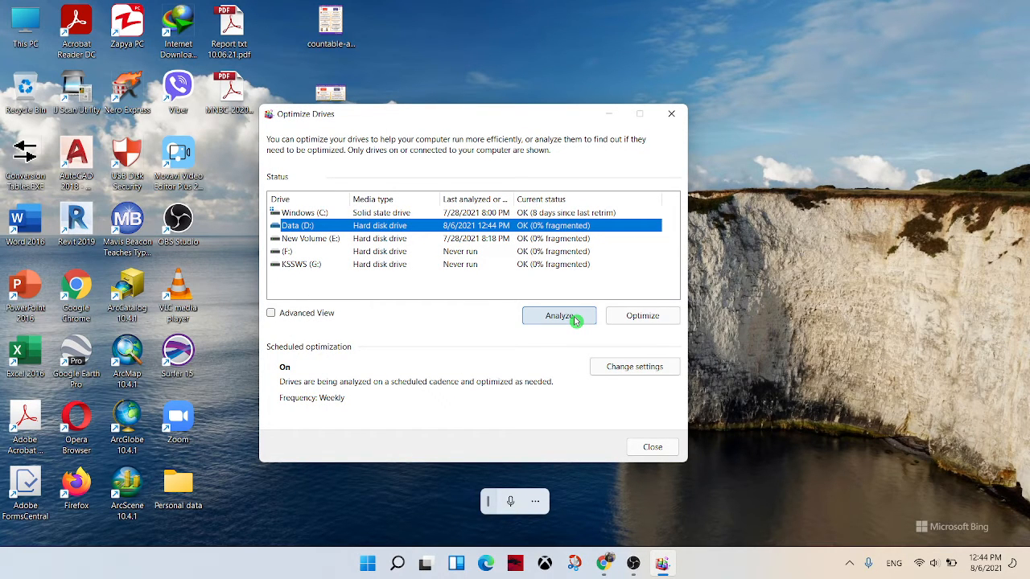
mouse_move(644, 316)
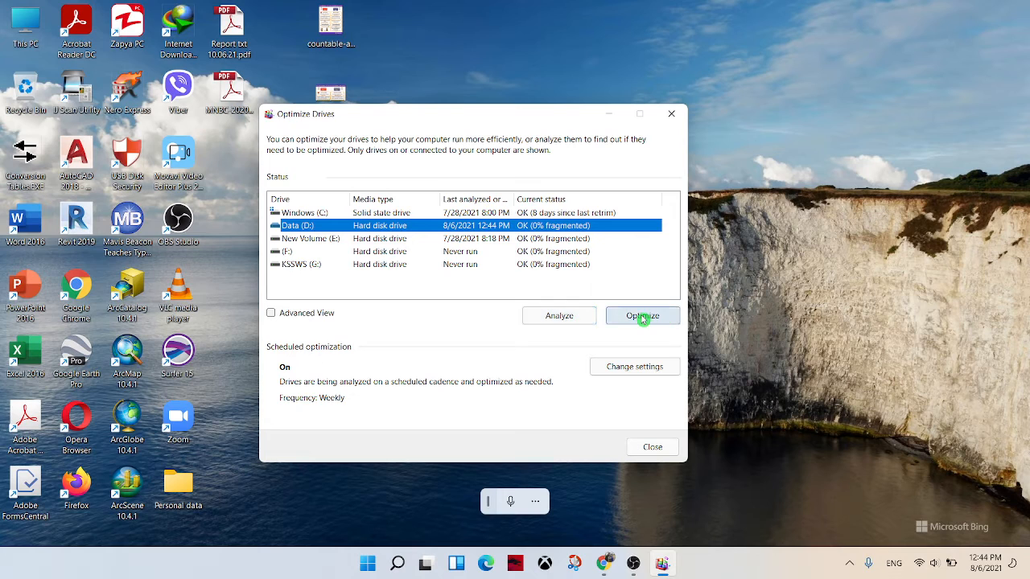
click(642, 314)
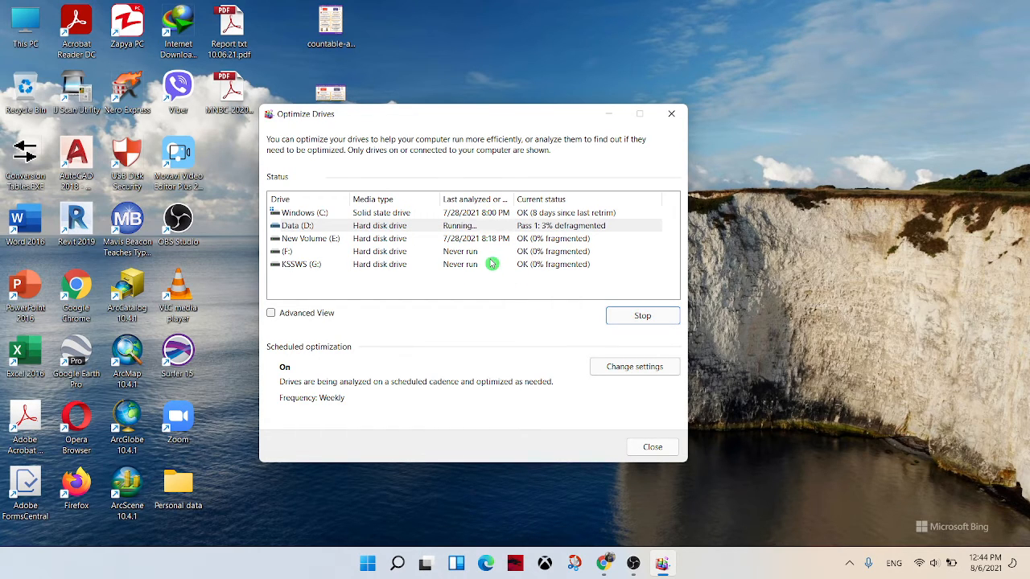
Select Windows (C:) and optimize the solid state drive
click(306, 213)
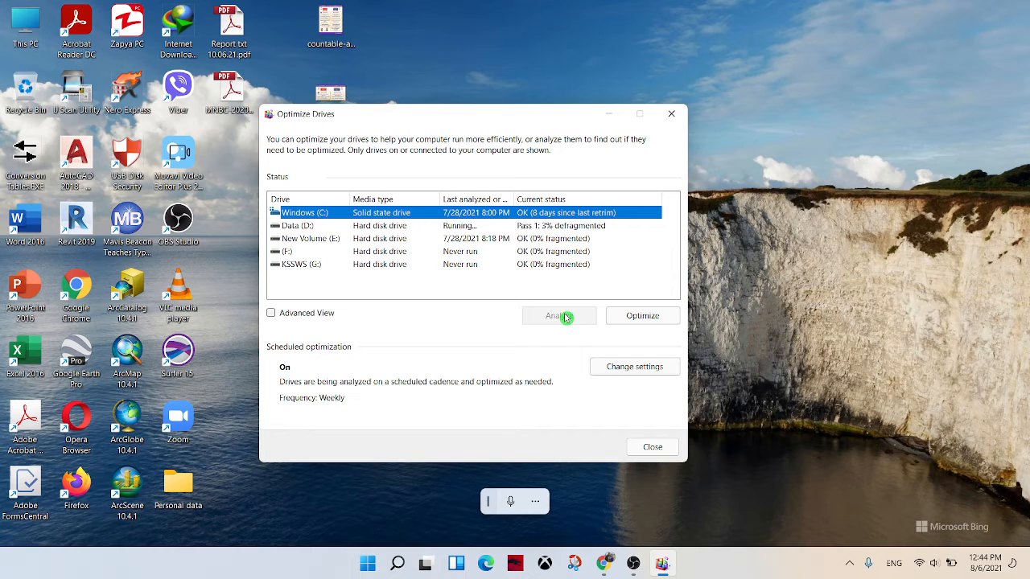
click(642, 313)
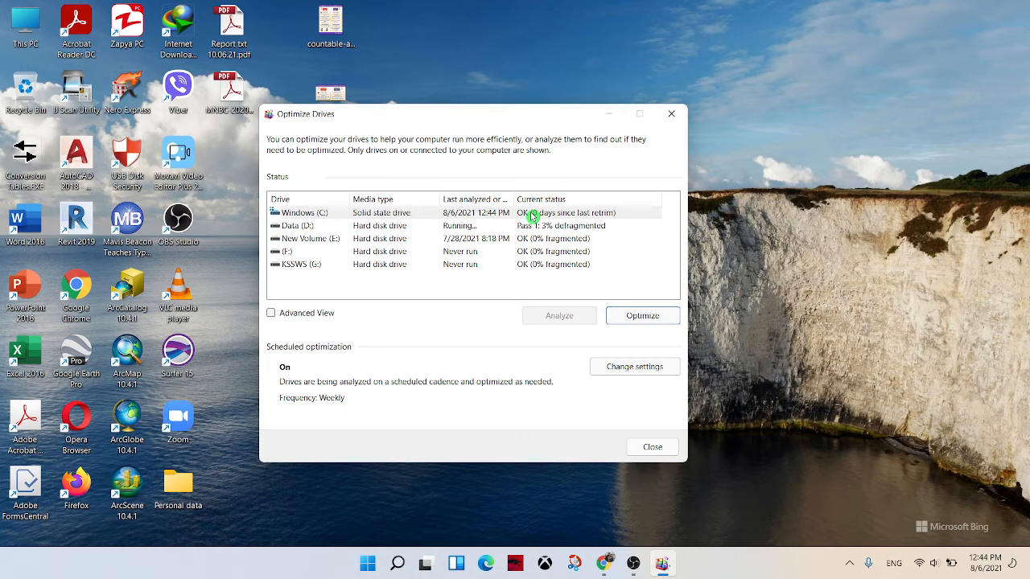
mouse_move(352, 270)
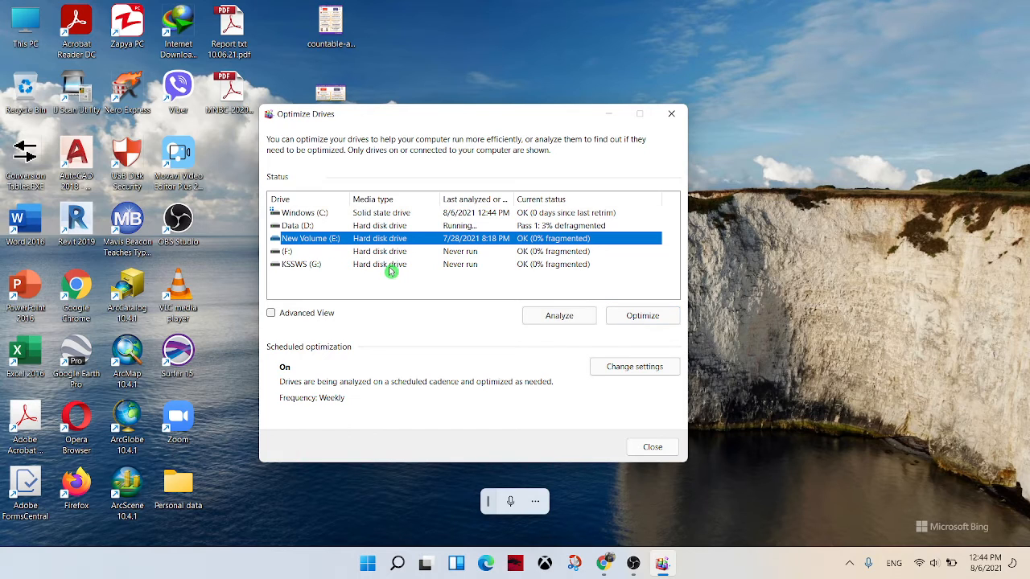
Analyze New Volume (E:) while Data (D:) completes at 0% fragmented
click(559, 315)
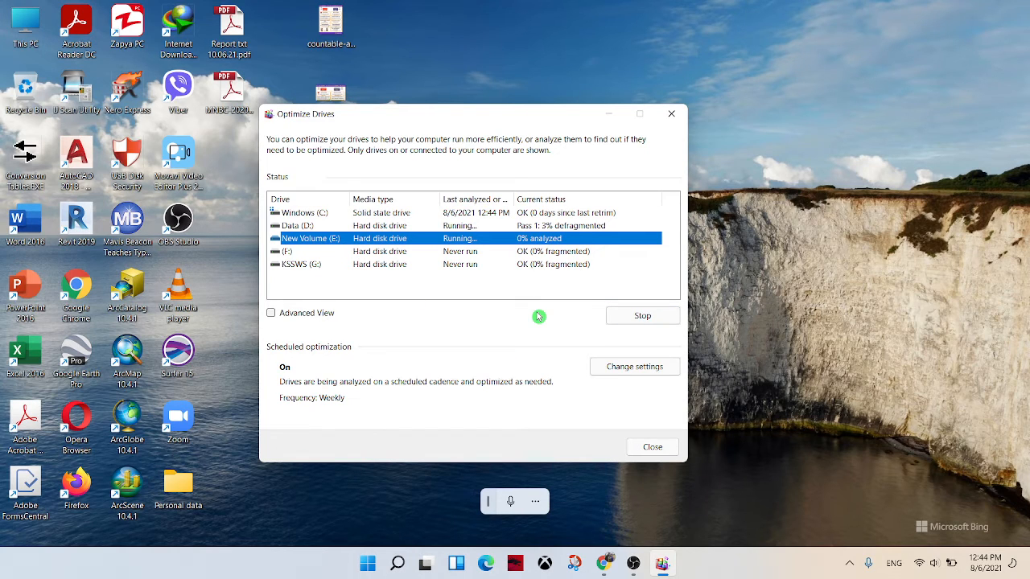
mouse_move(531, 256)
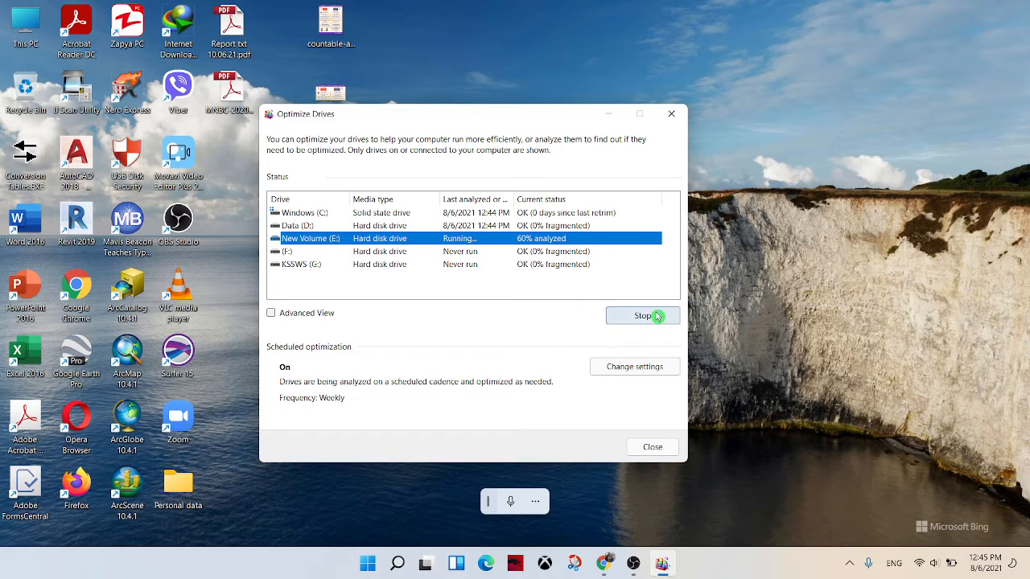
mouse_move(560, 235)
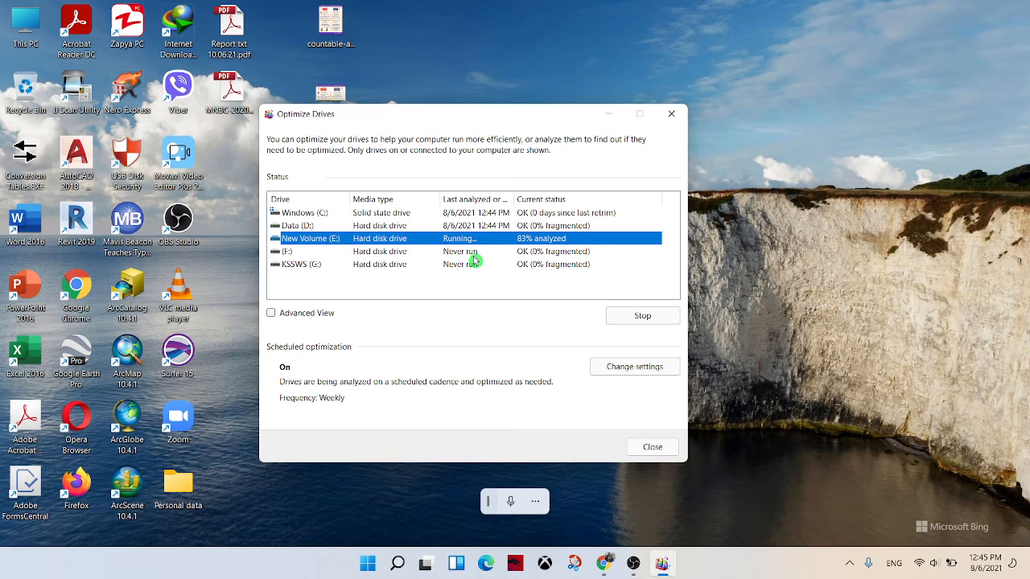
mouse_move(493, 406)
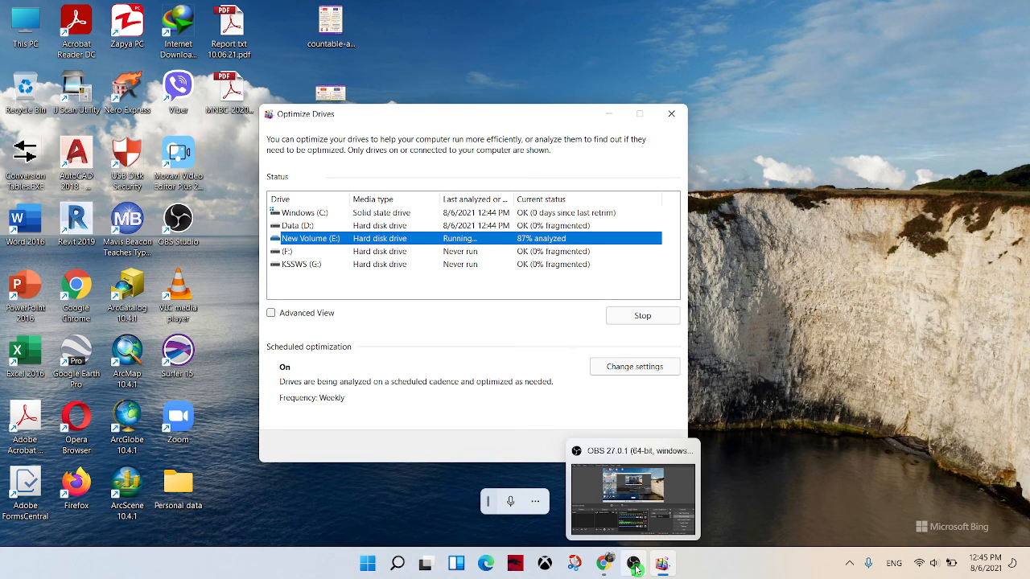
click(762, 347)
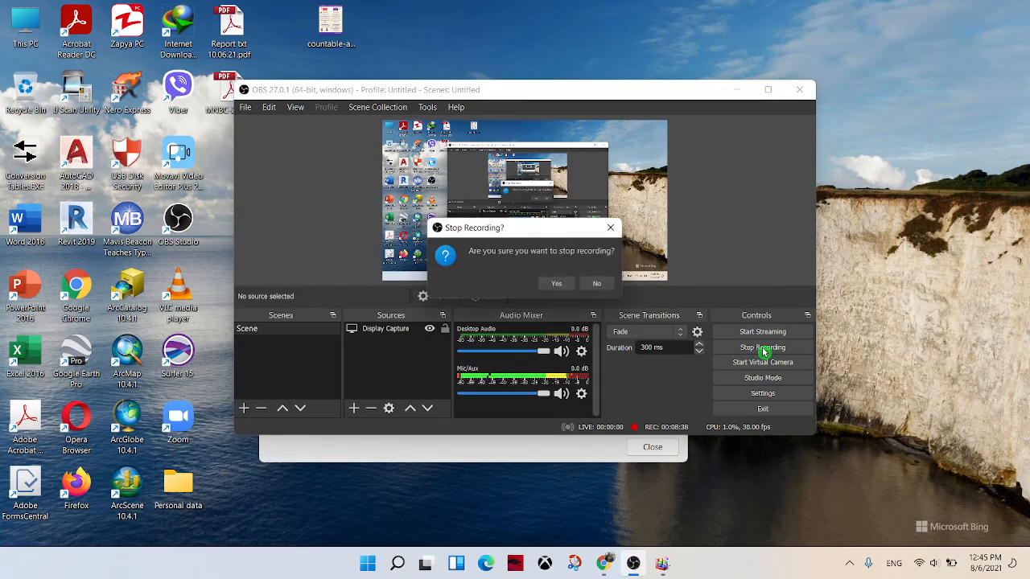